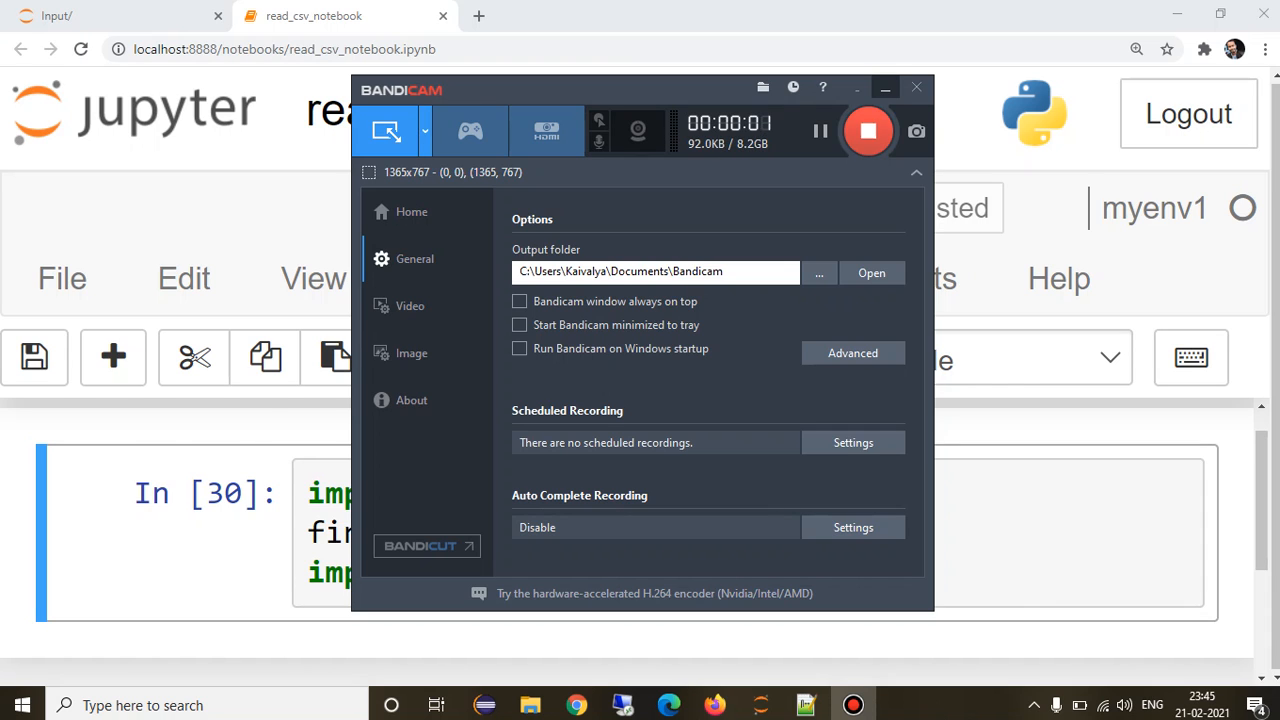
Run the findspark/pyspark import cell so a fresh empty code cell appears below.
{"action": "left_click", "coordinate": [914, 88]}
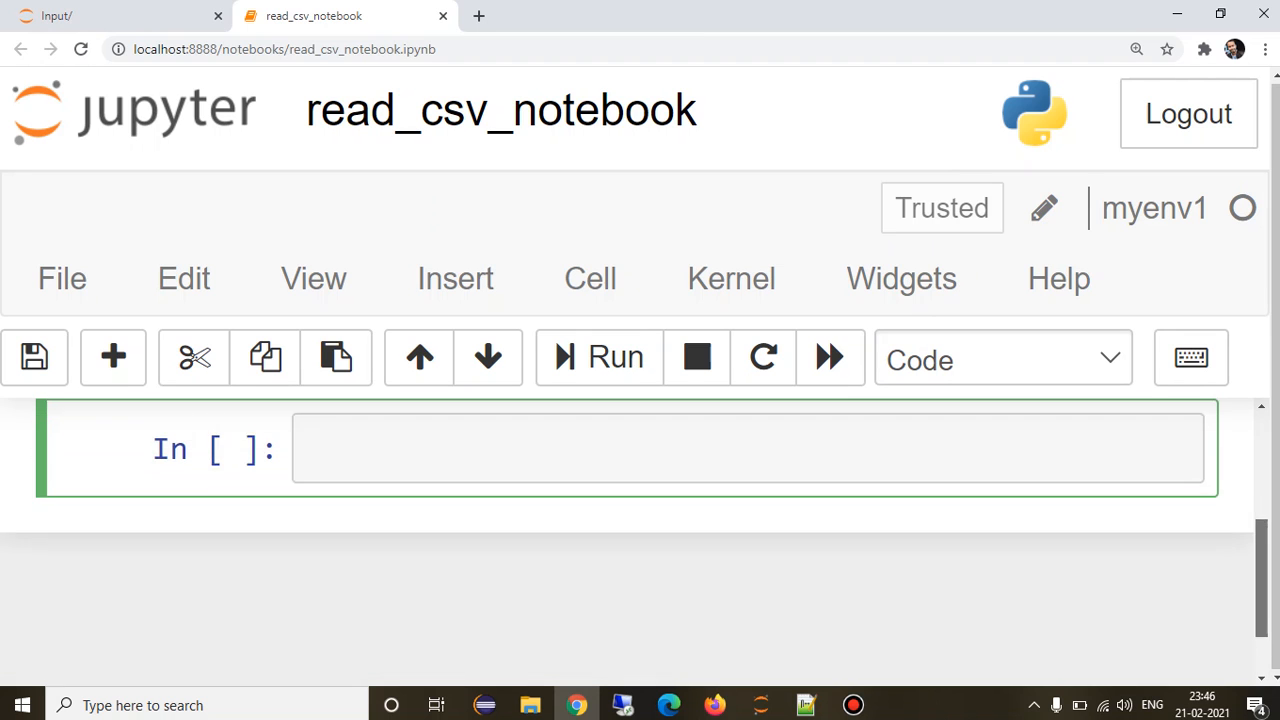
Write the line 'from pyspark.sql import SparkSession' in the empty cell, correcting the SparkSession spelling.
{"action": "left_click", "coordinate": [616, 356]}
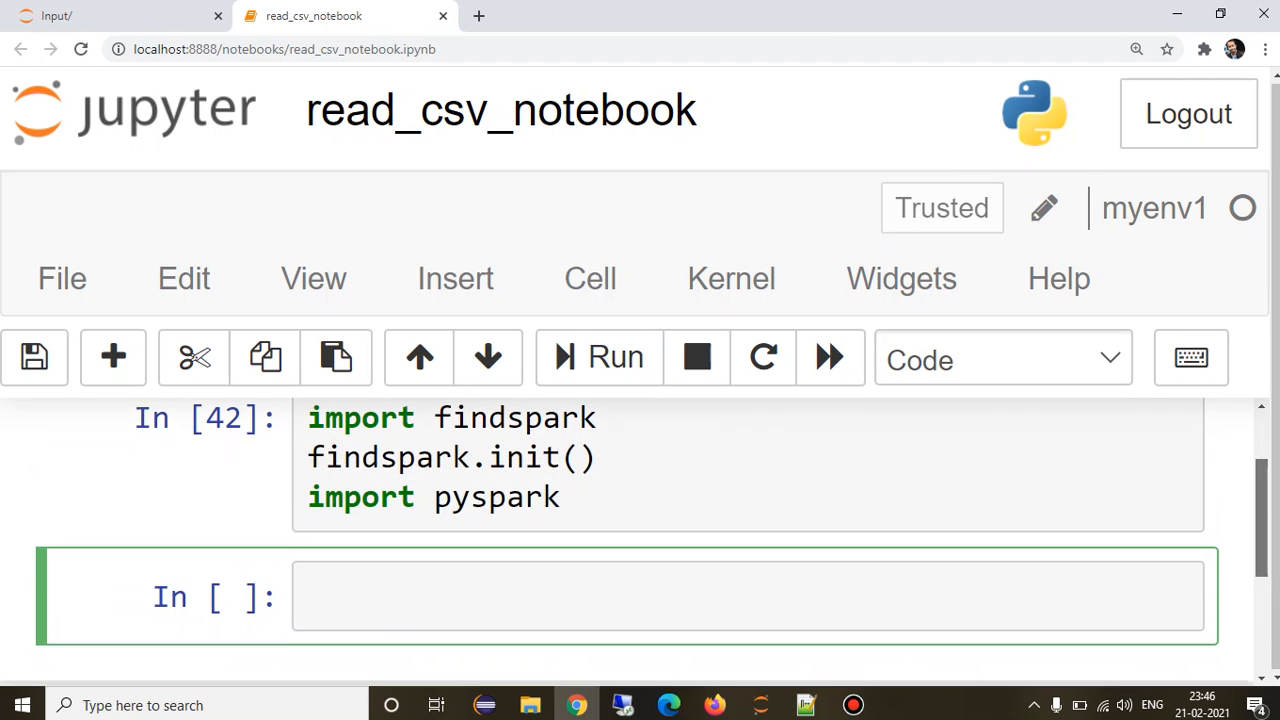
{"action": "scroll", "scroll_direction": "down", "scroll_amount": 3}
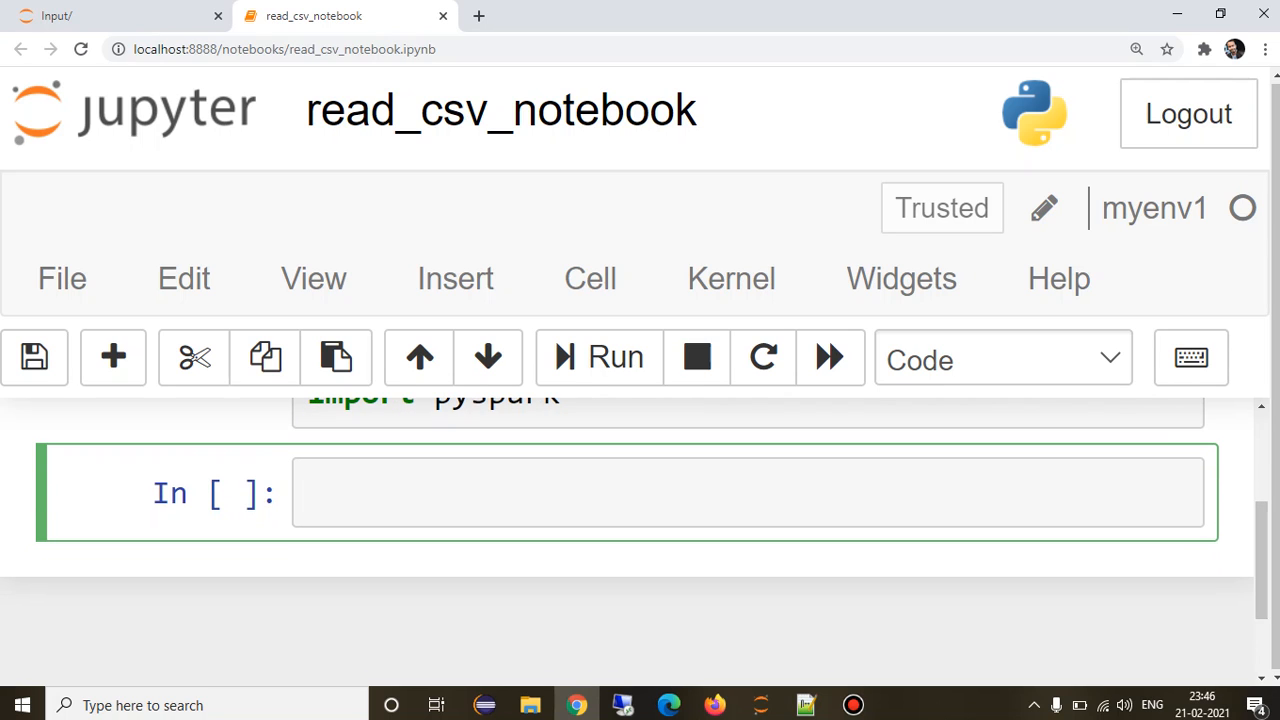
{"action": "type", "text": "from"}
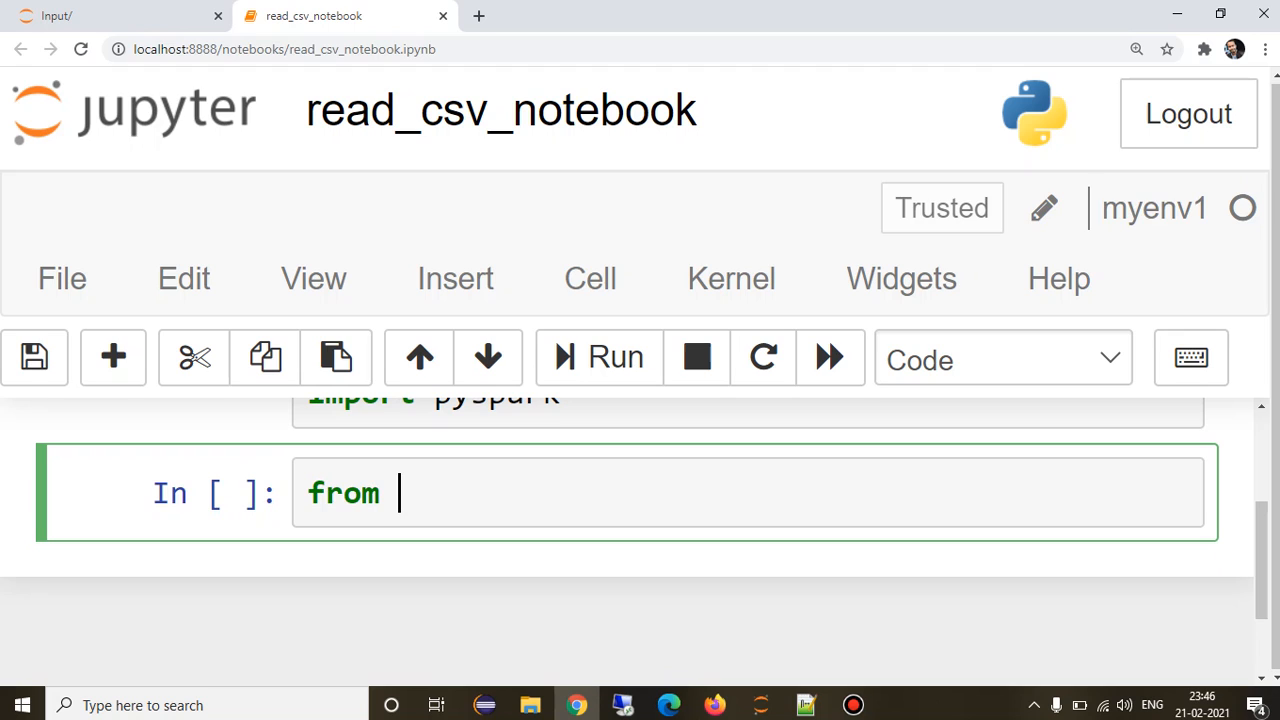
{"action": "type", "text": "pyspark"}
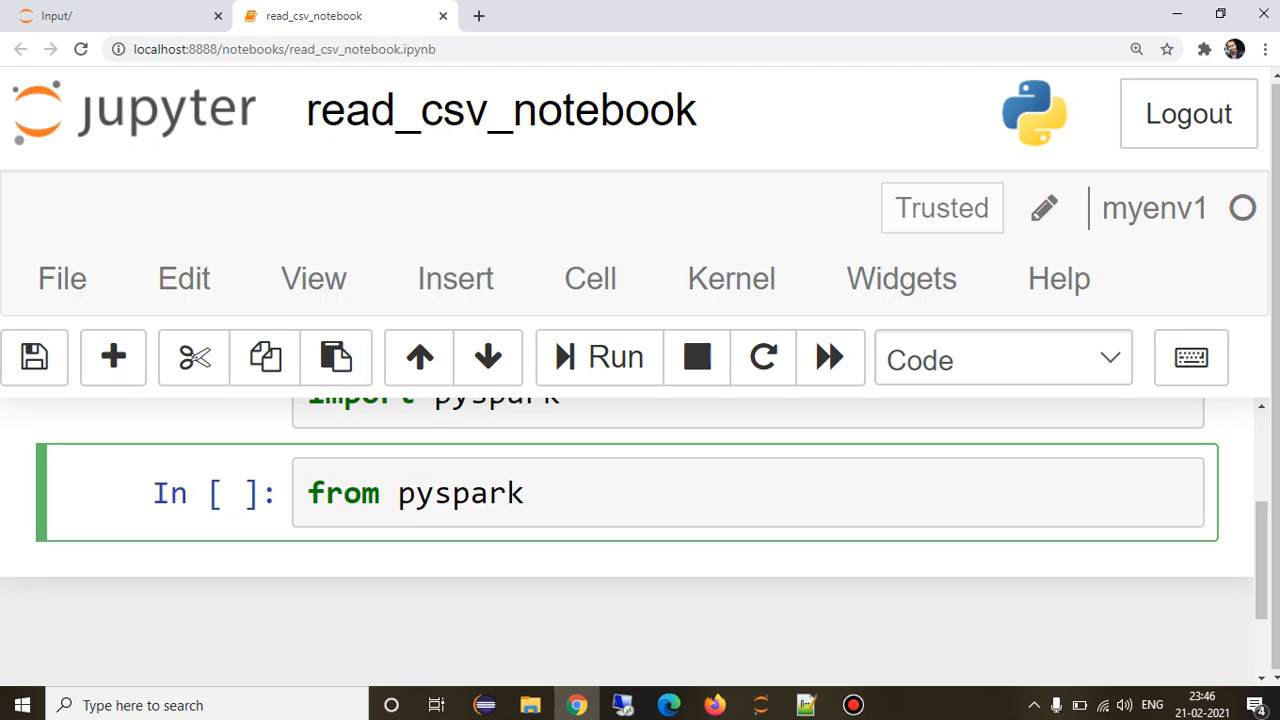
{"action": "type", "text": "im["}
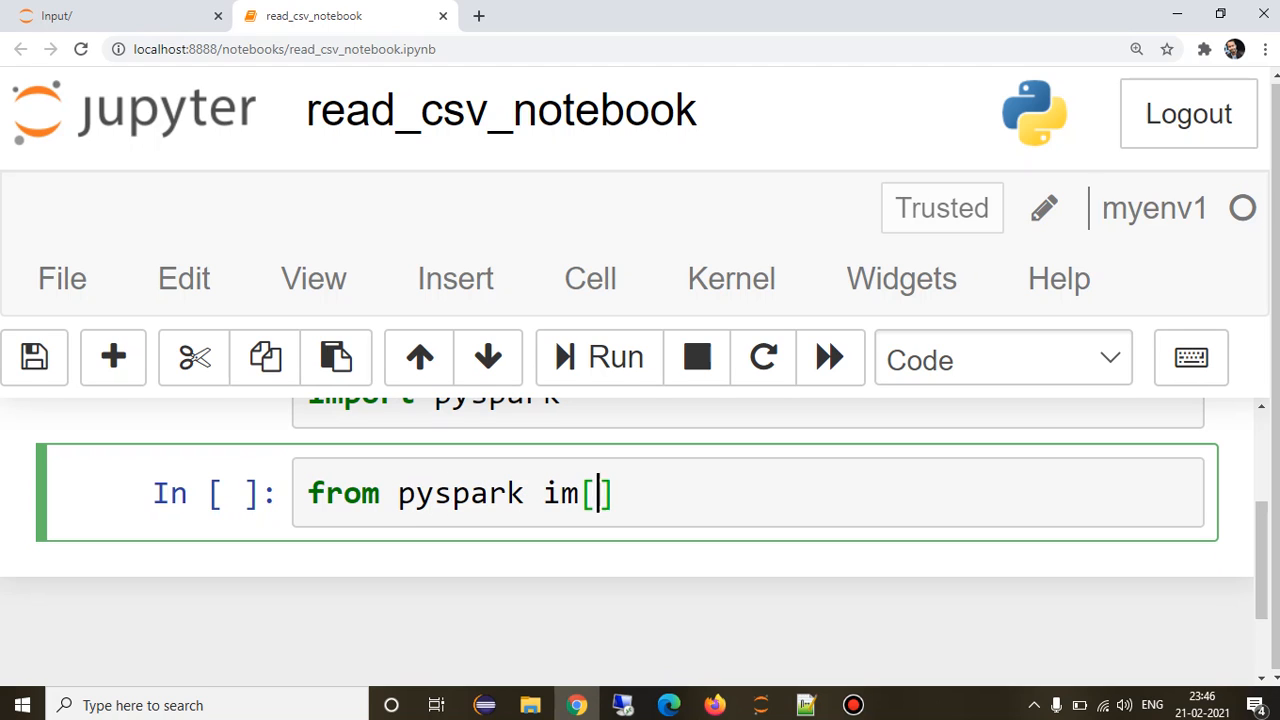
{"action": "type", "text": "p"}
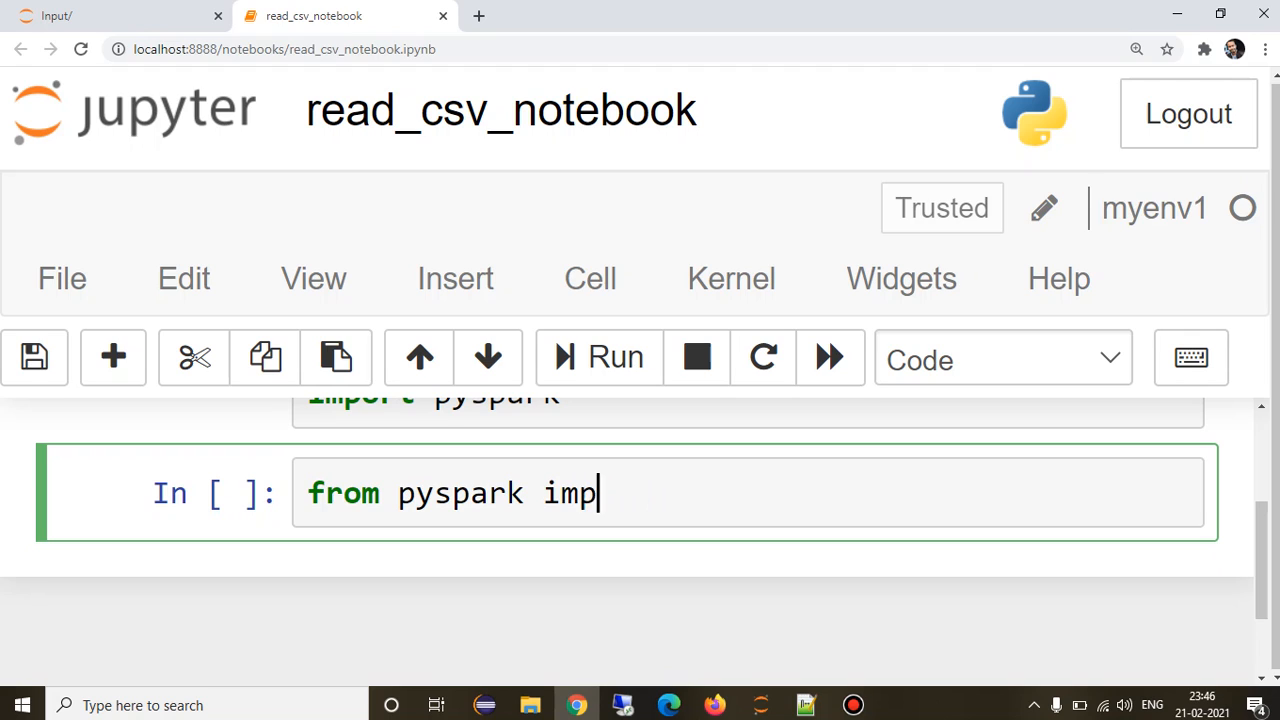
{"action": "type", "text": "ort Sp"}
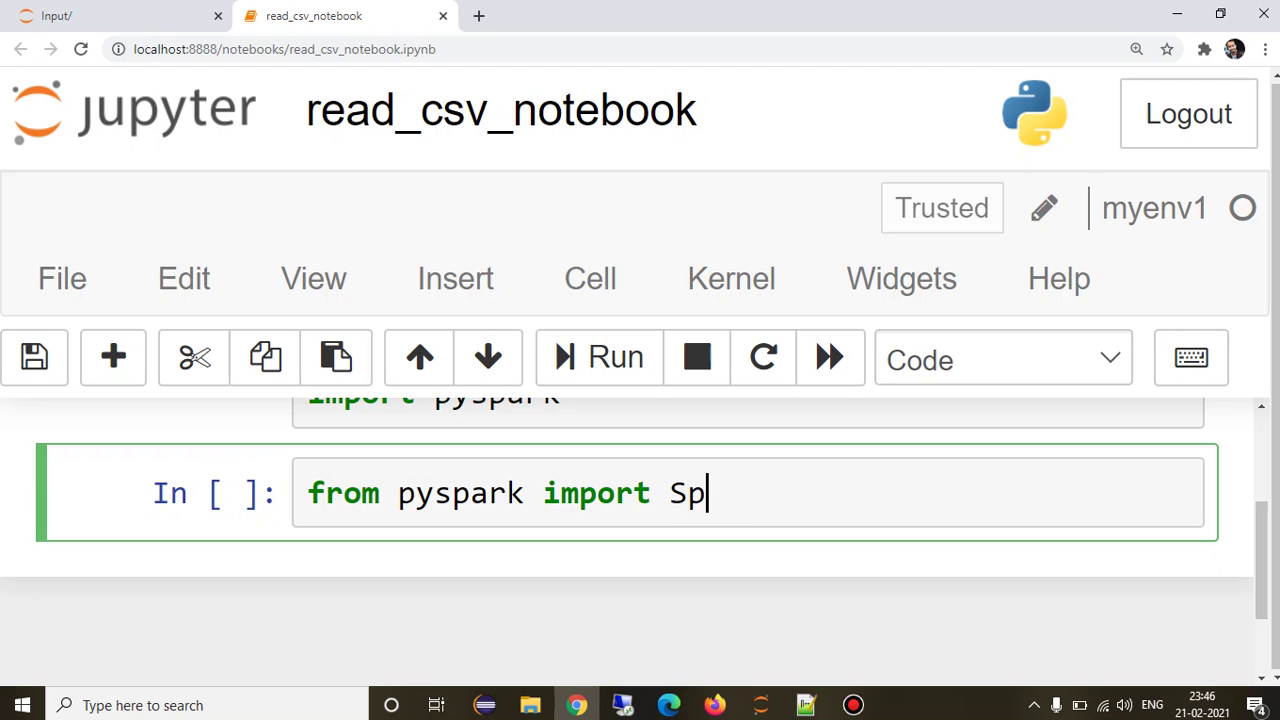
{"action": "type", "text": "ark"}
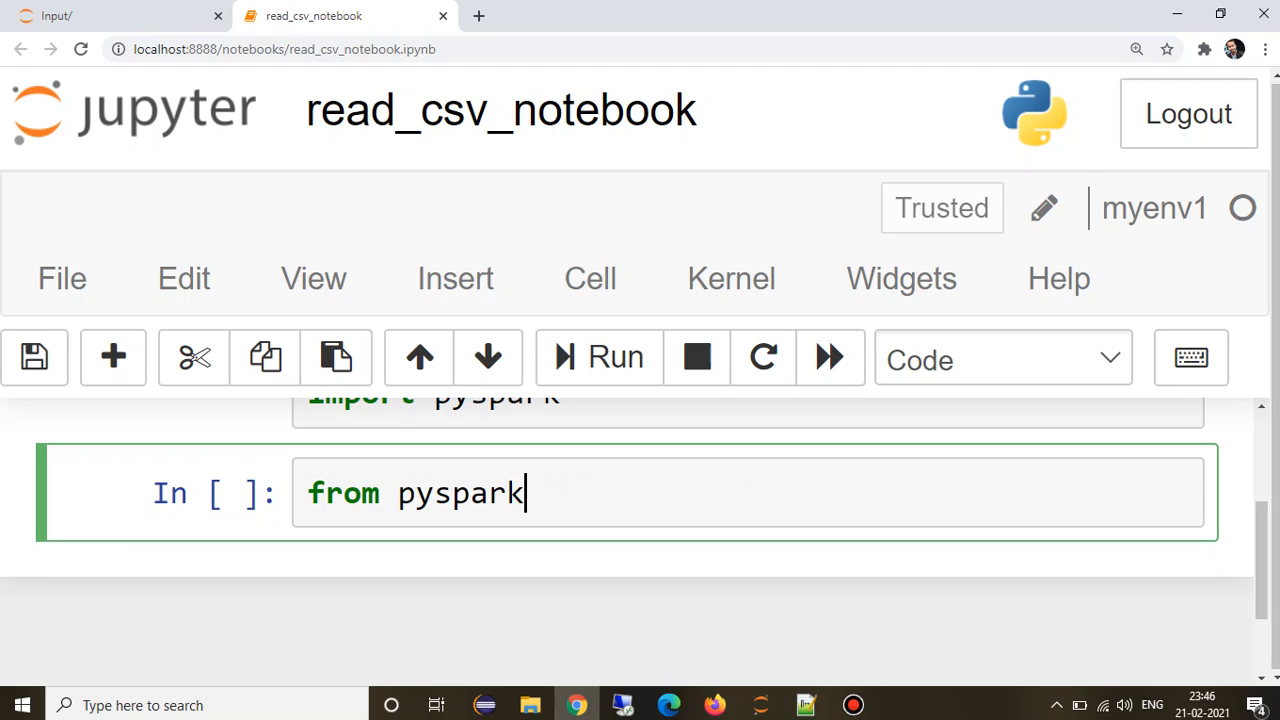
{"action": "type", "text": ".sql"}
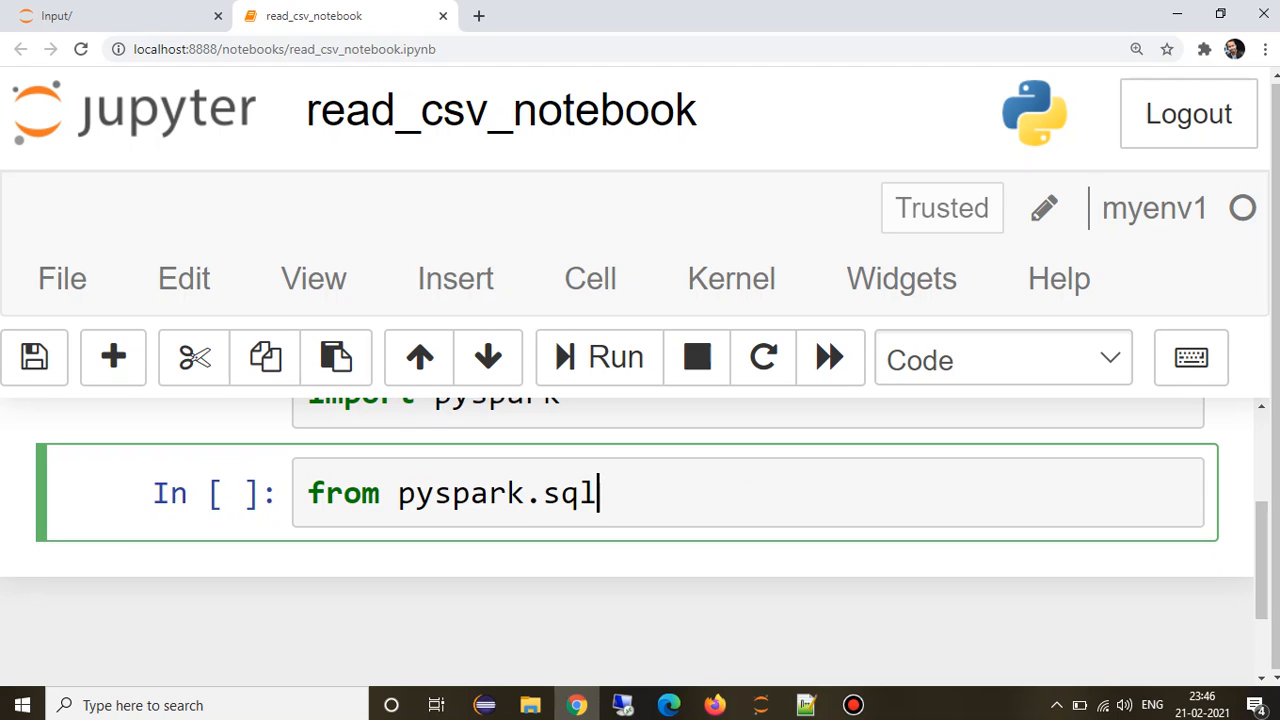
{"action": "type", "text": "from Sessi"}
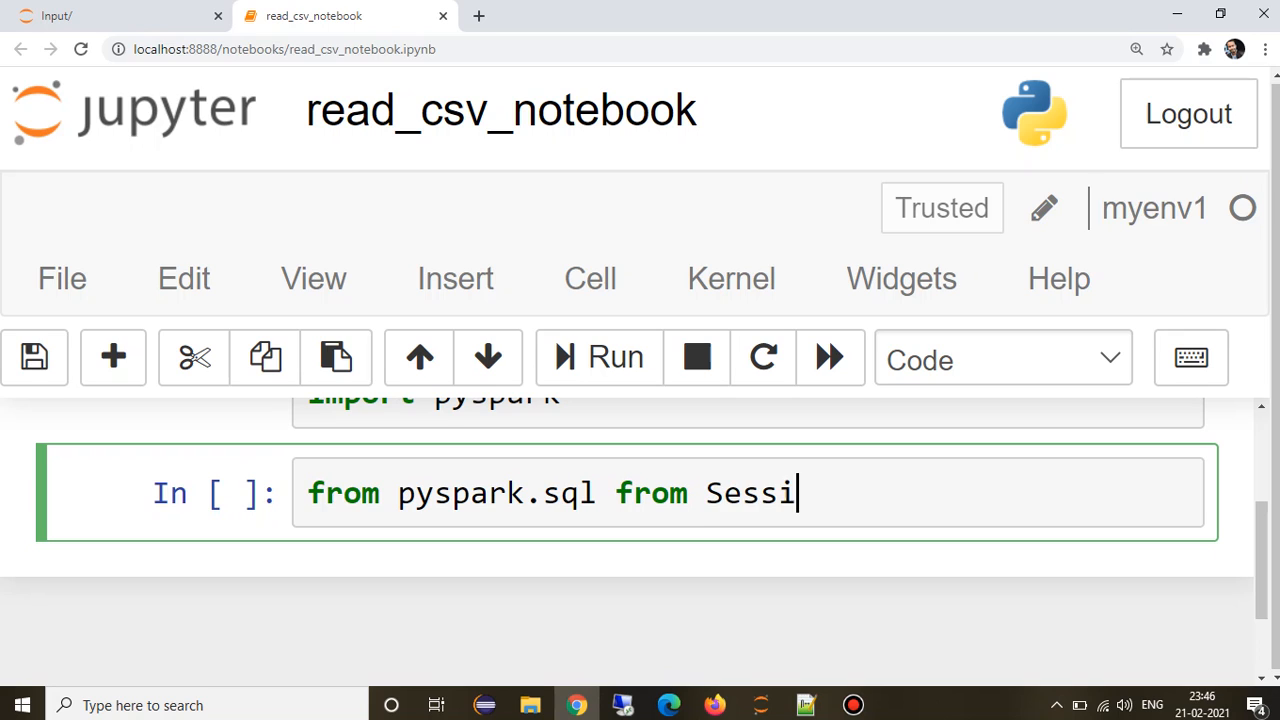
{"action": "type", "text": "on"}
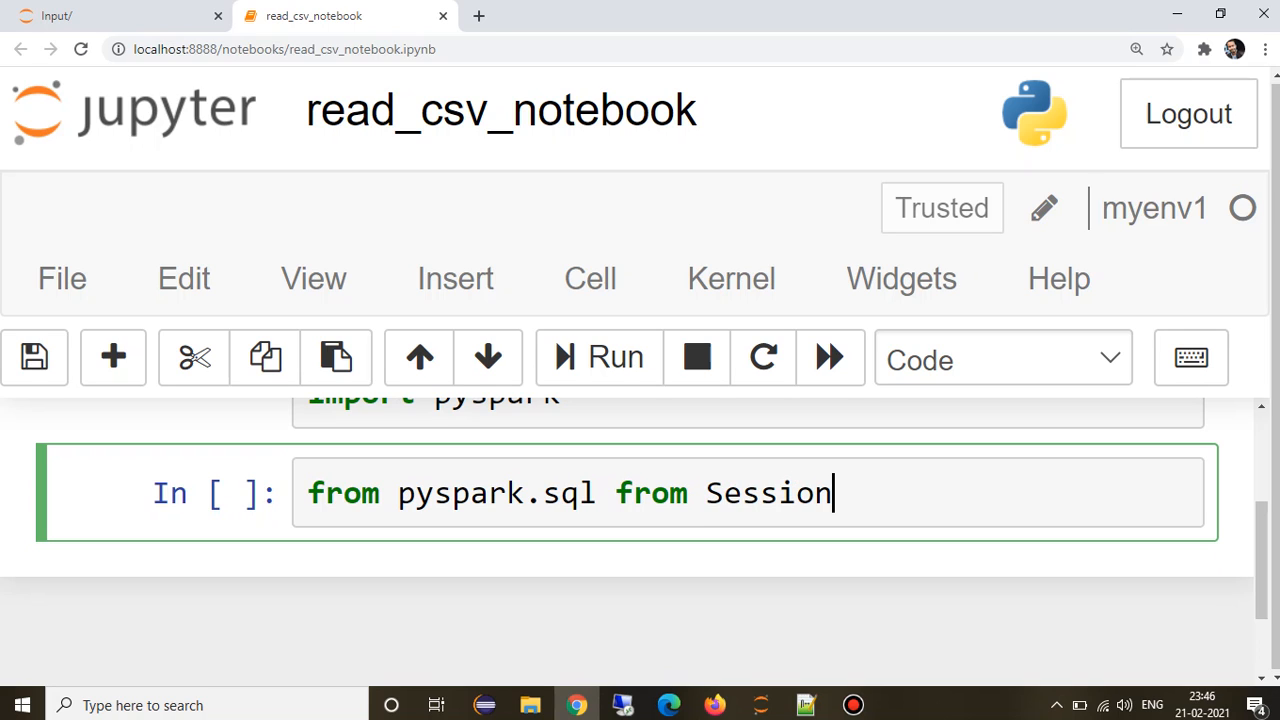
{"action": "left_click", "coordinate": [722, 492]}
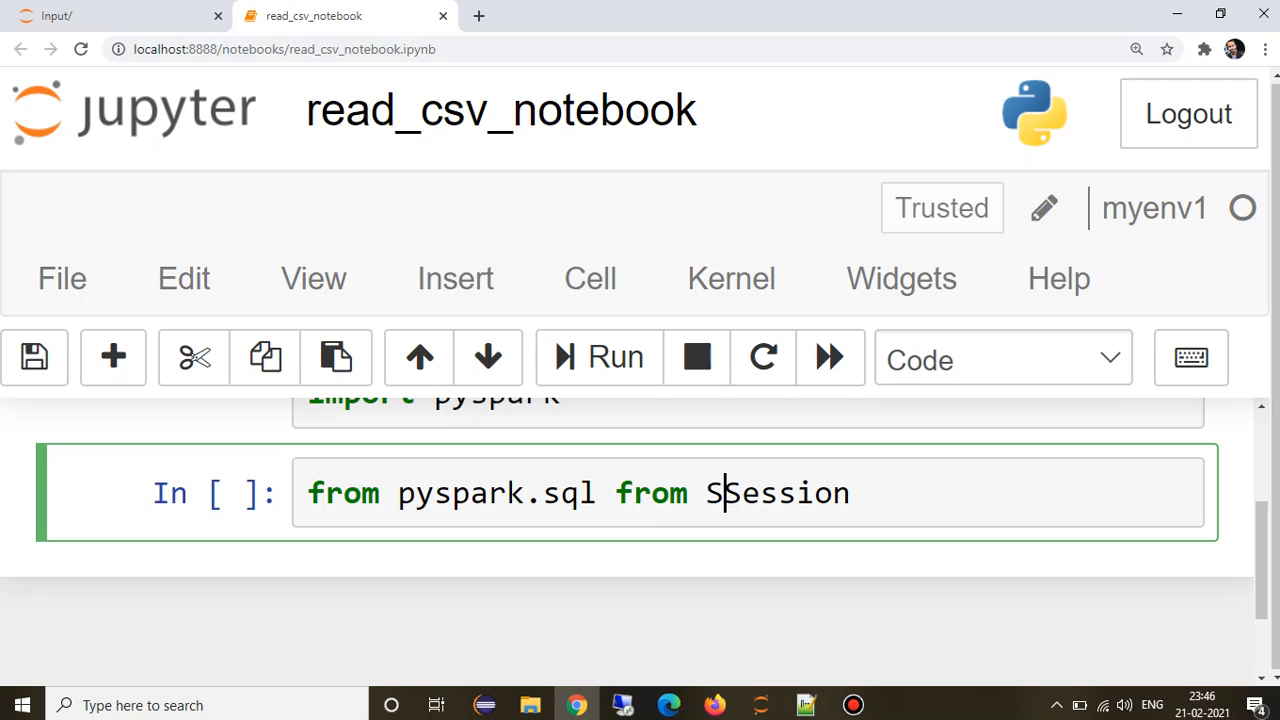
{"action": "type", "text": "parkS"}
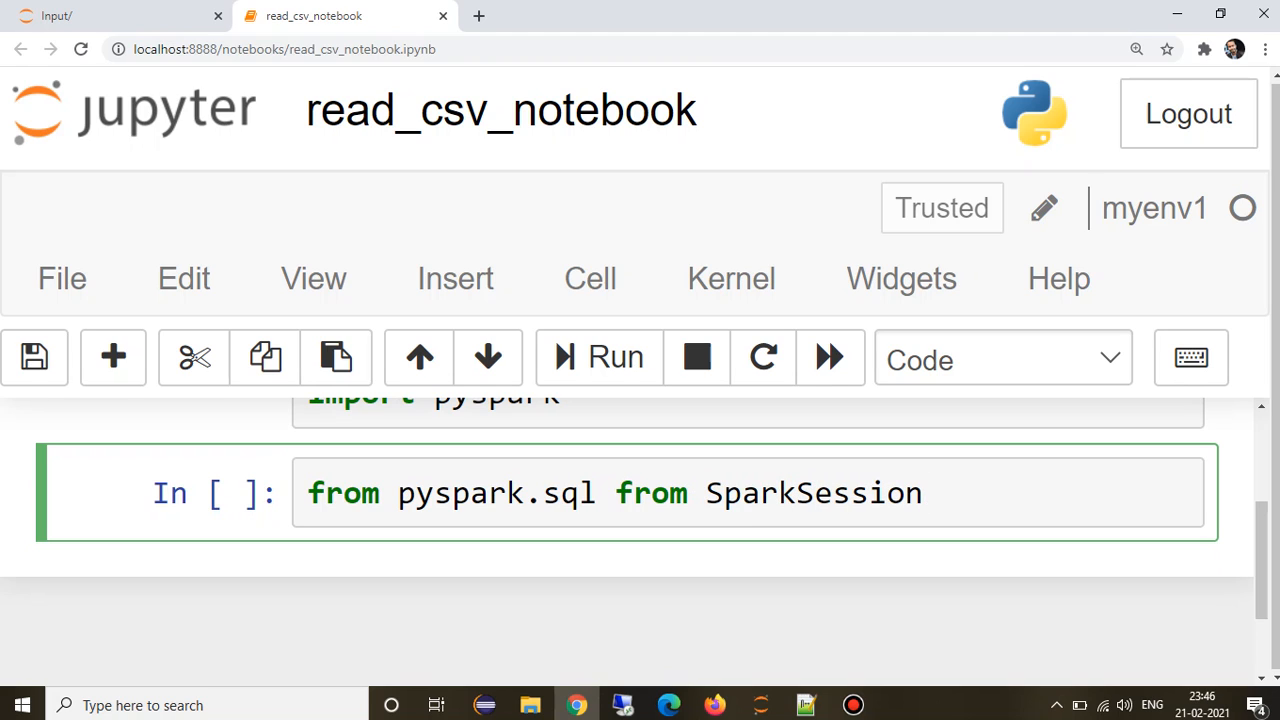
Add 'spark = SparkSession(sc)' and run the cell, which fails with a syntax error.
{"action": "type", "text": "spark"}
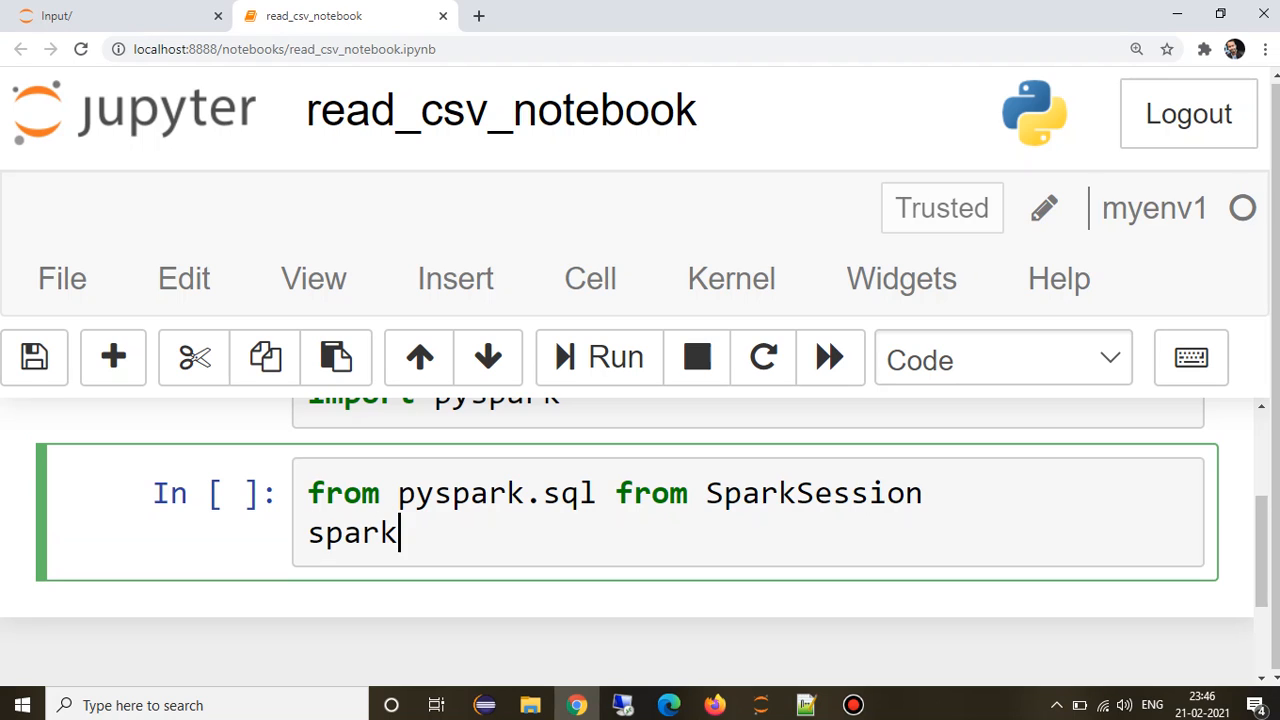
{"action": "type", "text": "= Sp"}
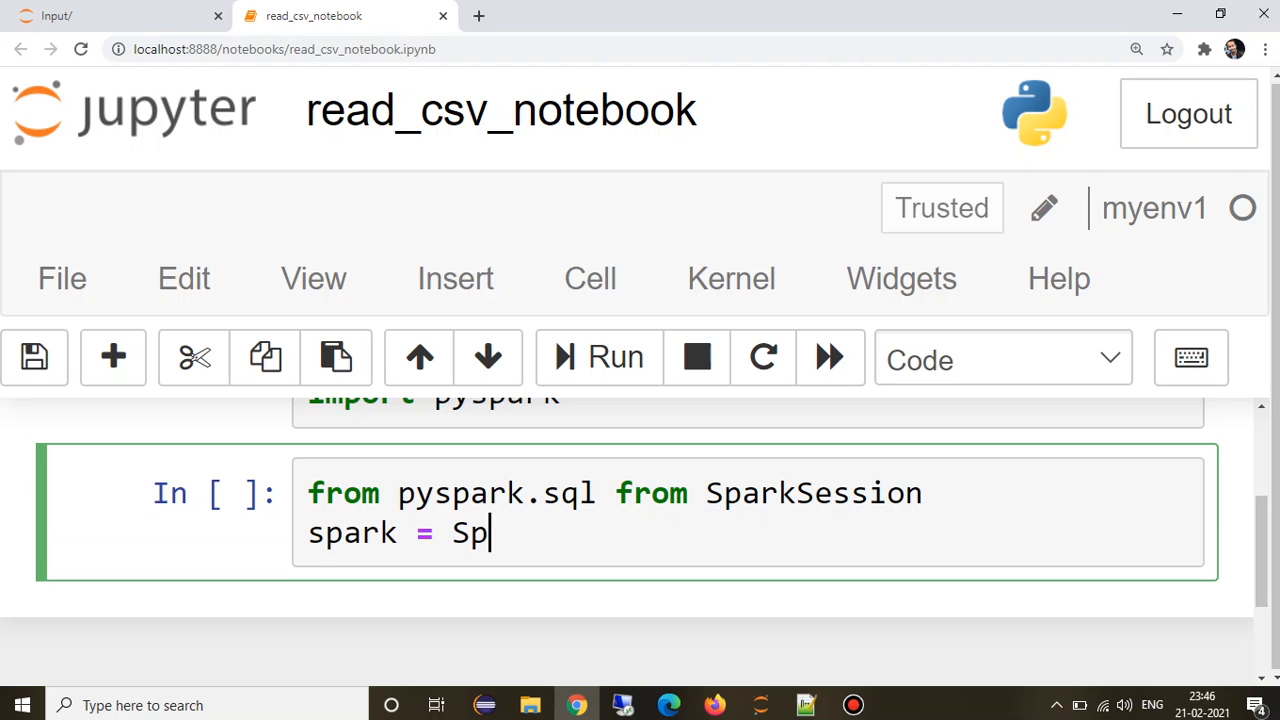
{"action": "type", "text": "arkSession"}
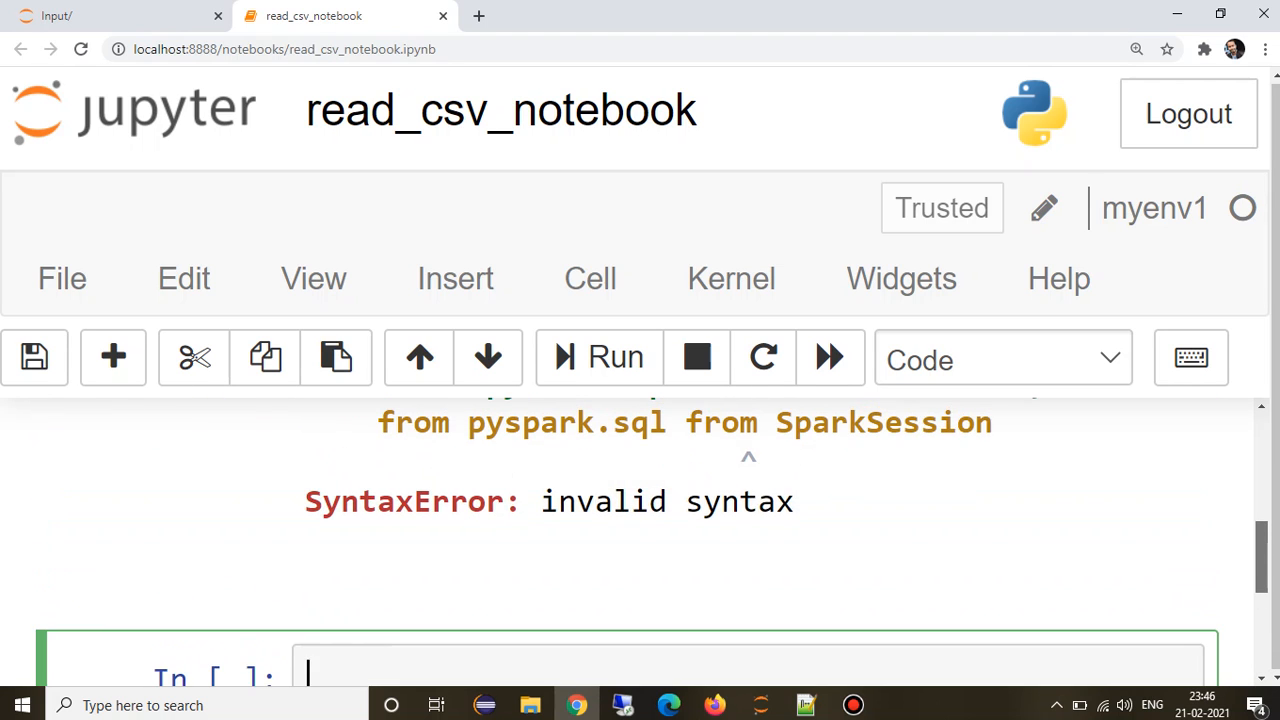
Replace the stray second 'from' with 'import', rerun the cell cleanly and move into the new cell.
{"action": "scroll", "scroll_direction": "up", "scroll_amount": 3}
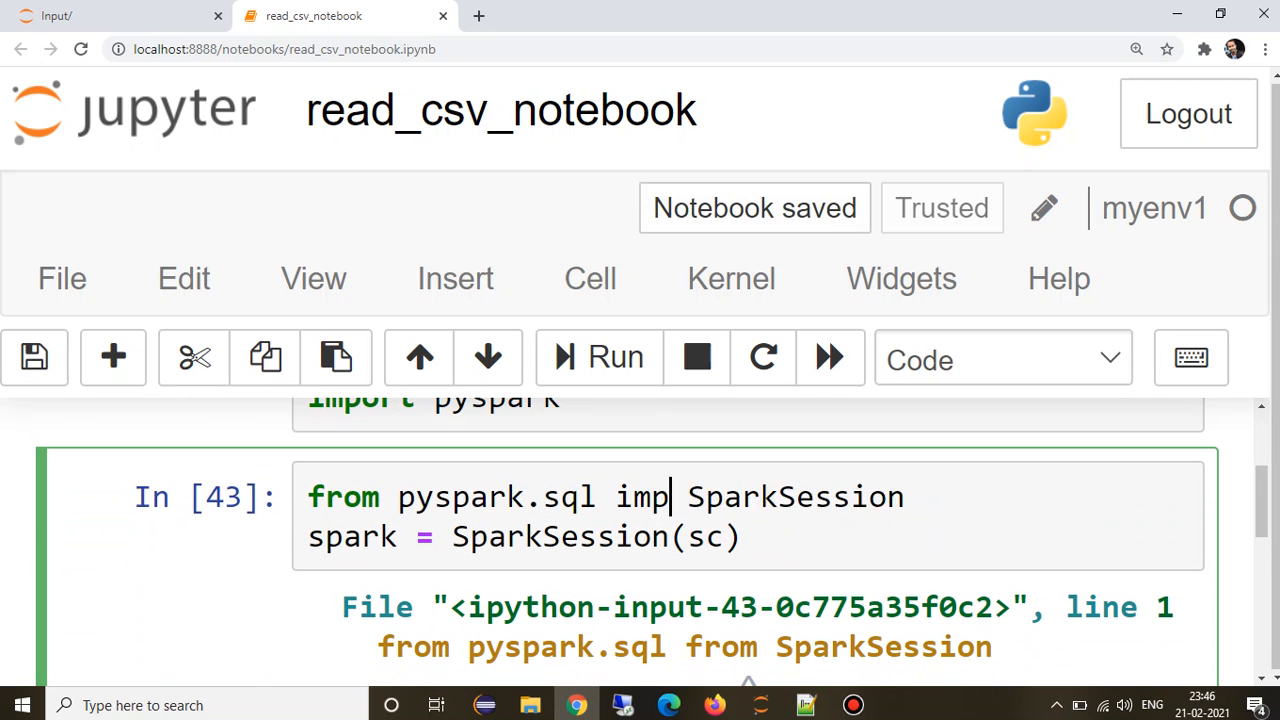
{"action": "left_click", "coordinate": [616, 356]}
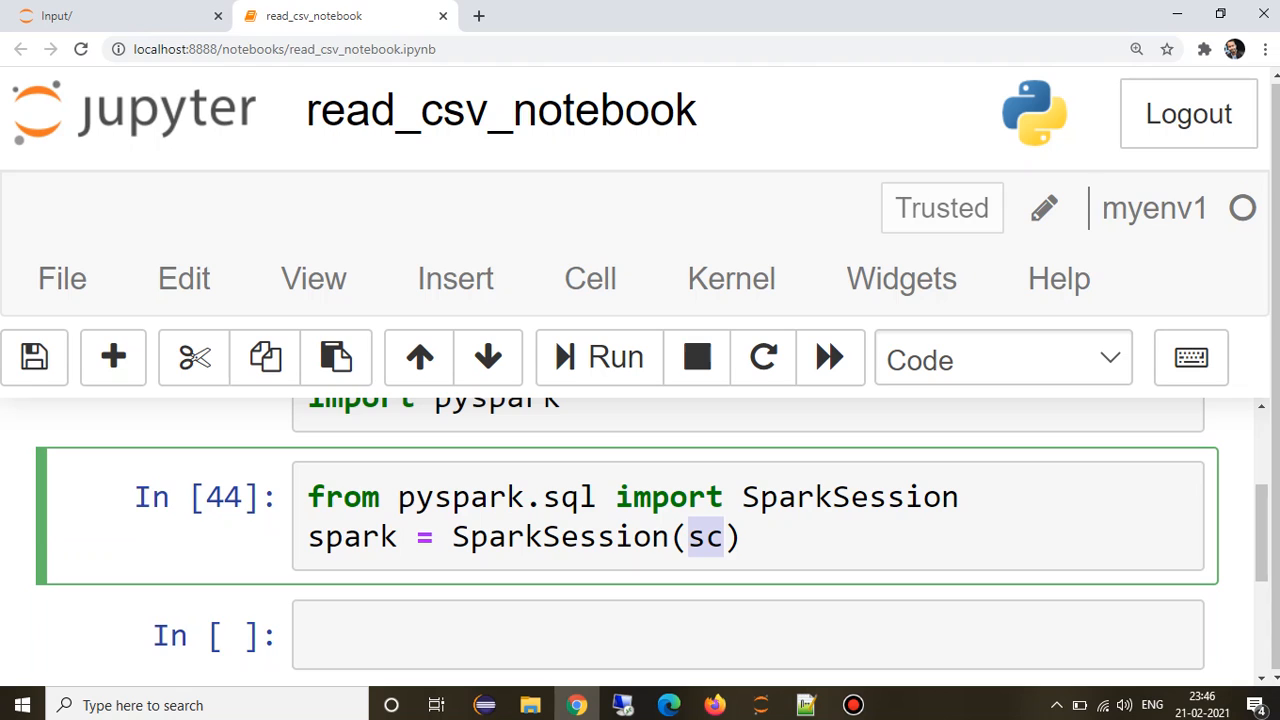
{"action": "left_click", "coordinate": [600, 634]}
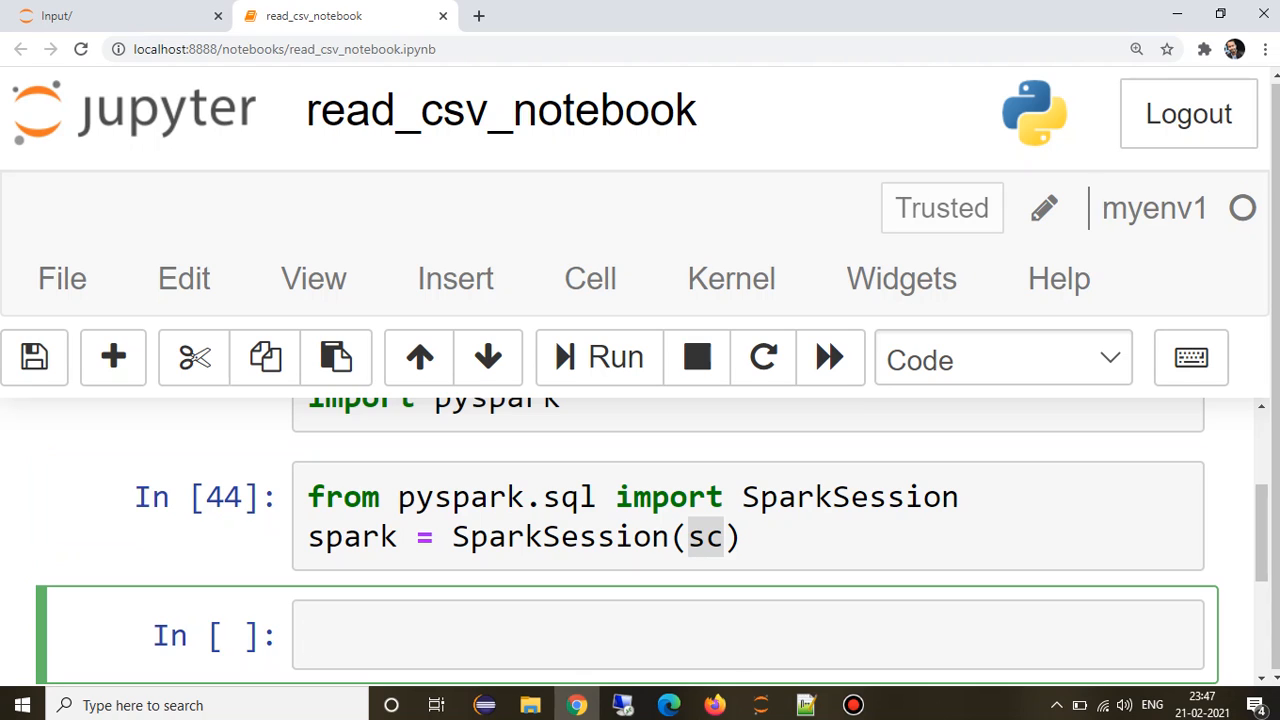
Write df = spark.read.format('csv').load('') with the file path left empty.
{"action": "type", "text": "df"}
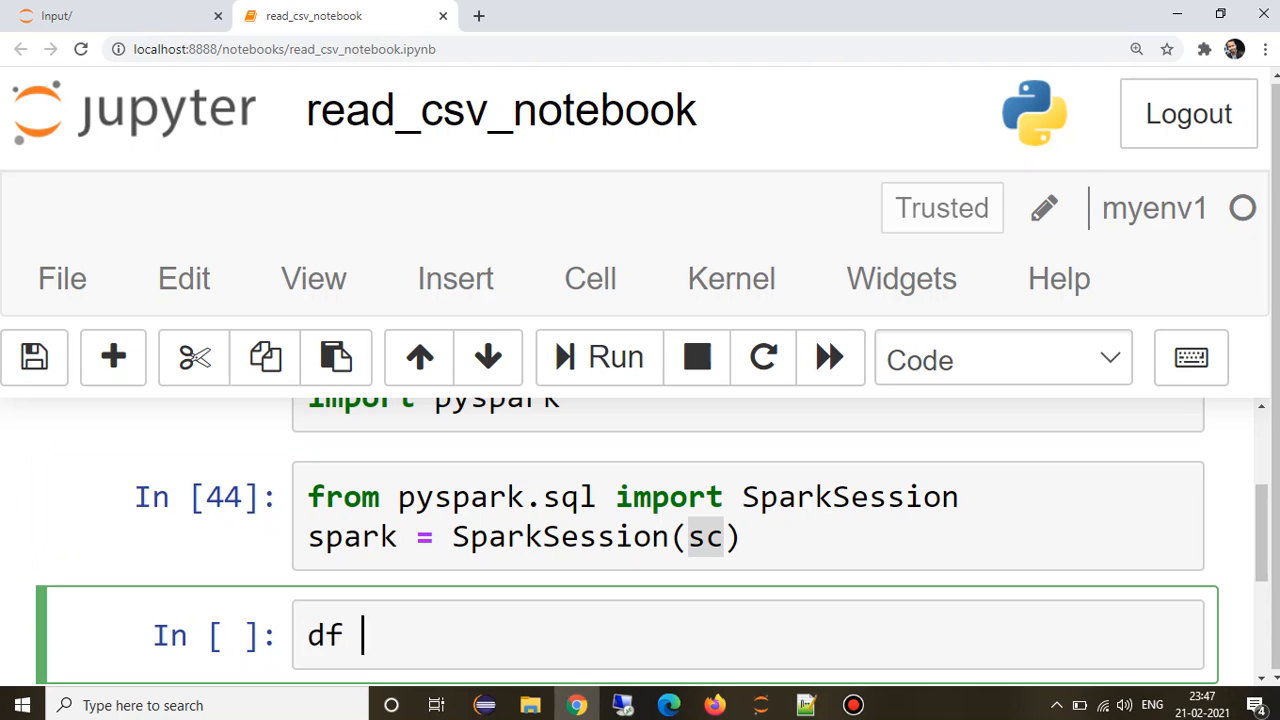
{"action": "type", "text": "="}
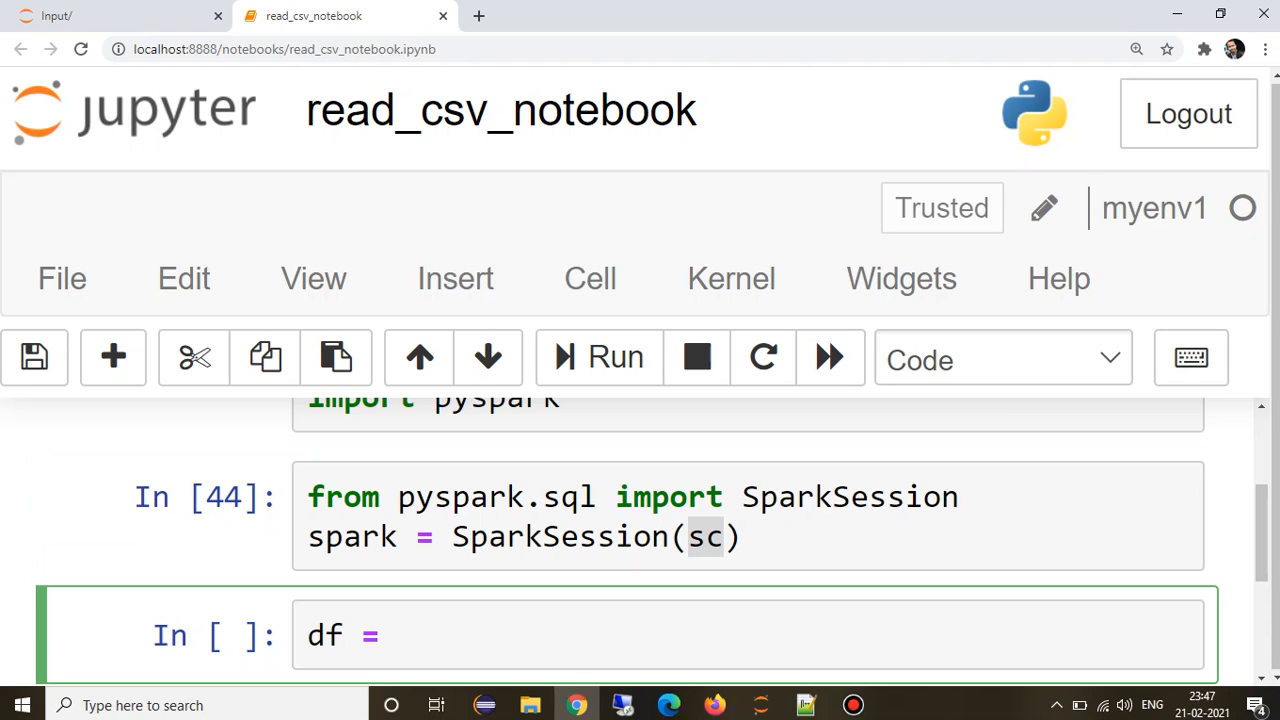
{"action": "type", "text": "spark"}
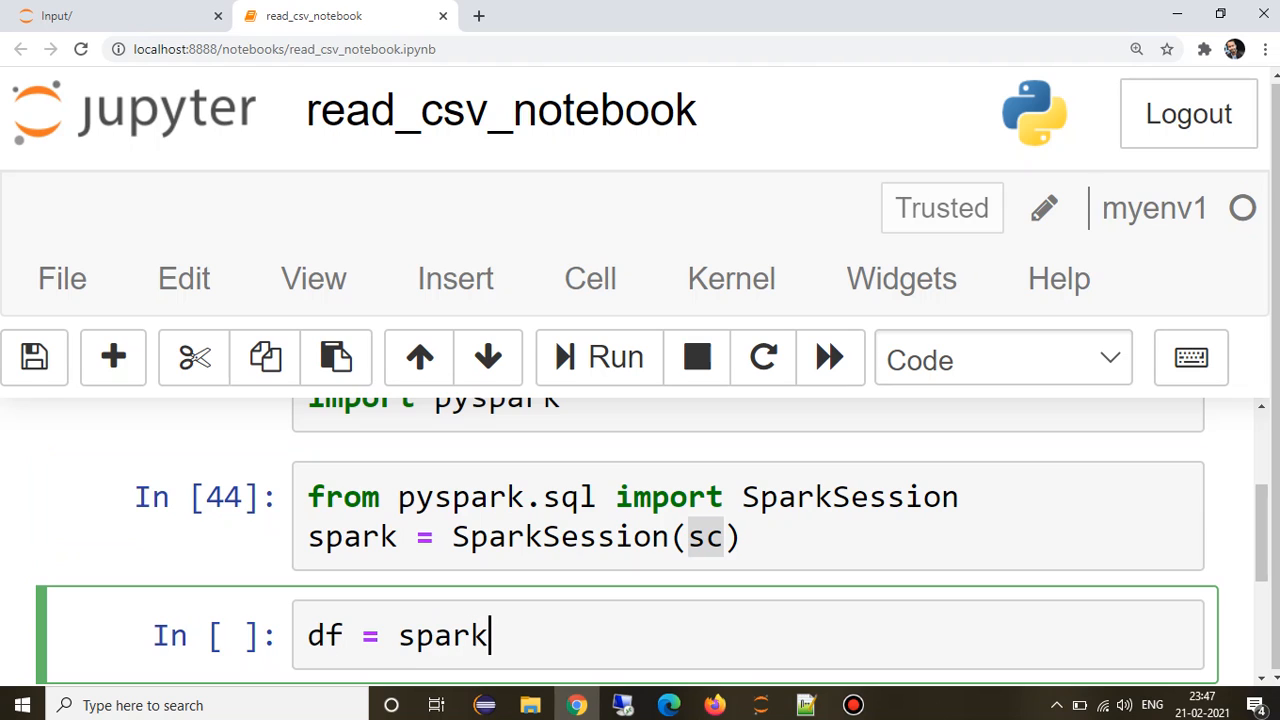
{"action": "type", "text": ".read"}
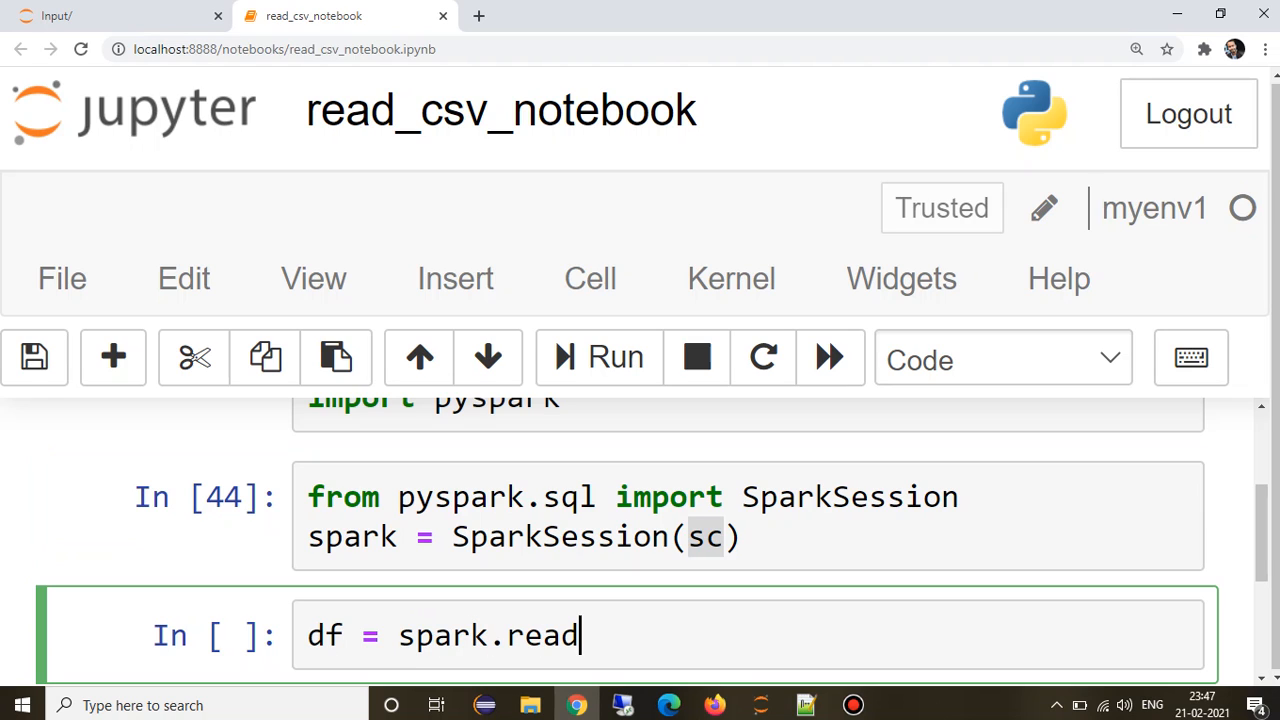
{"action": "type", "text": ".for"}
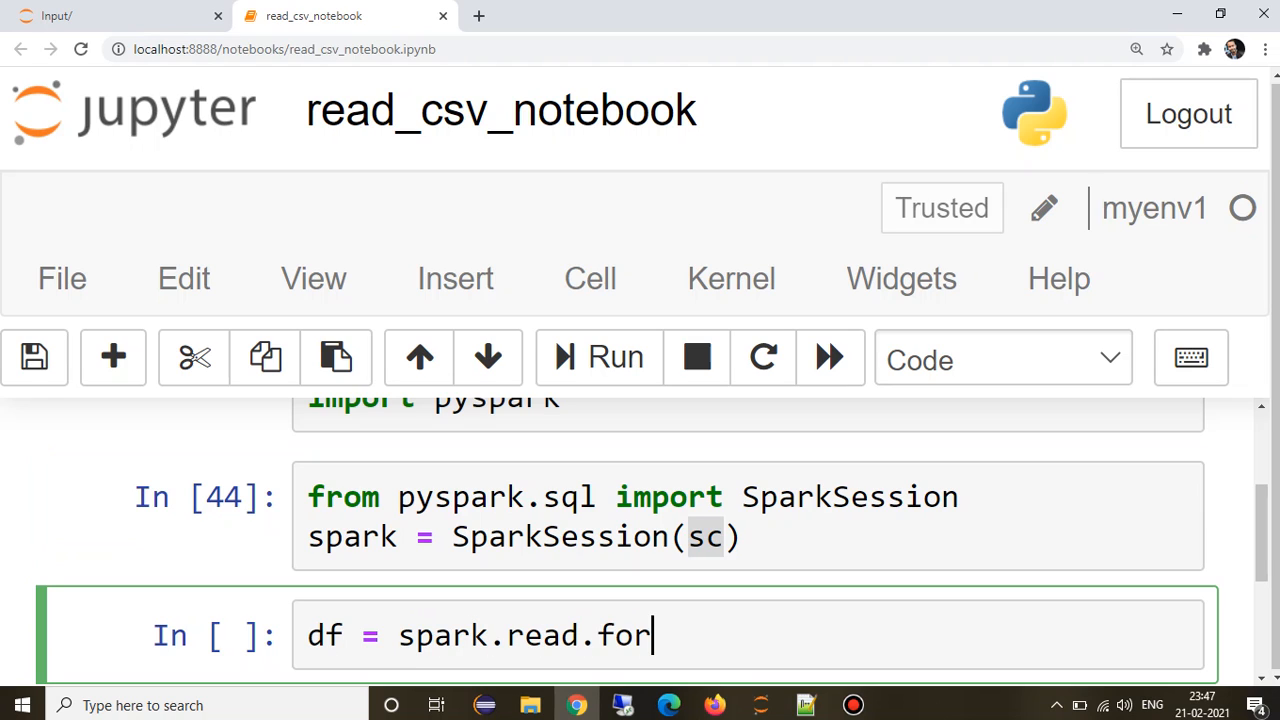
{"action": "type", "text": "mat('csv')"}
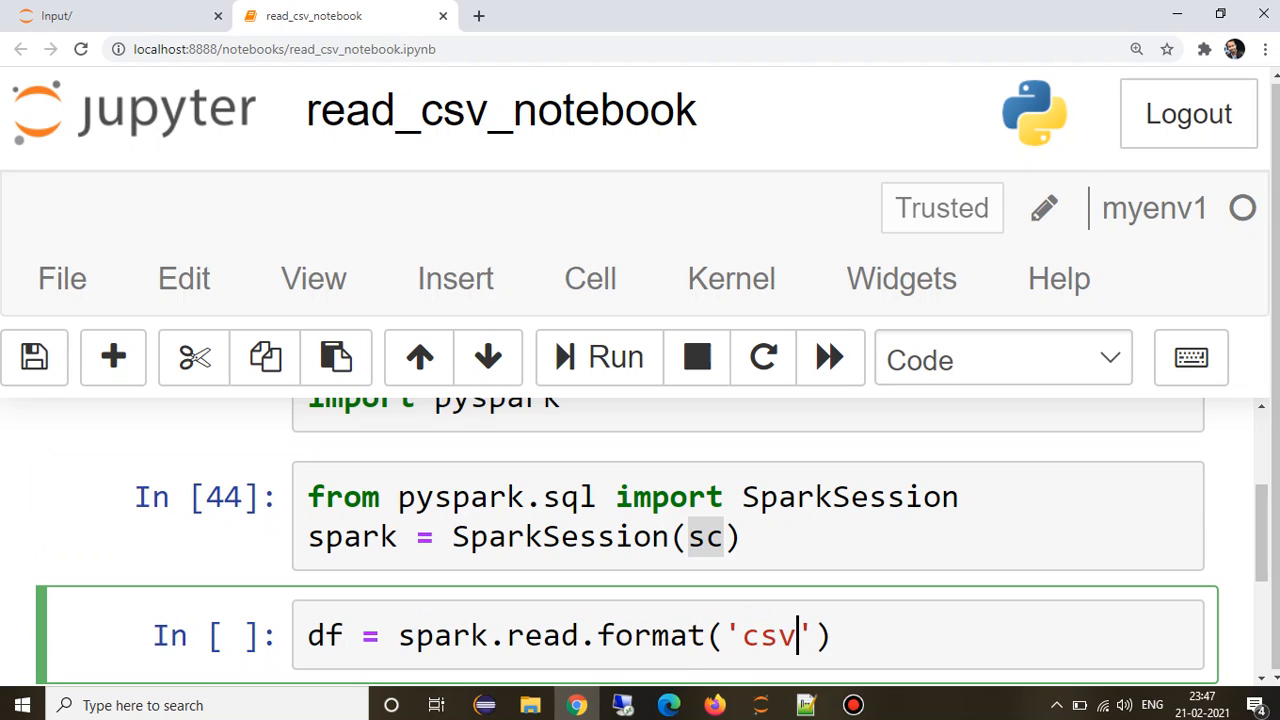
{"action": "type", "text": ".load("}
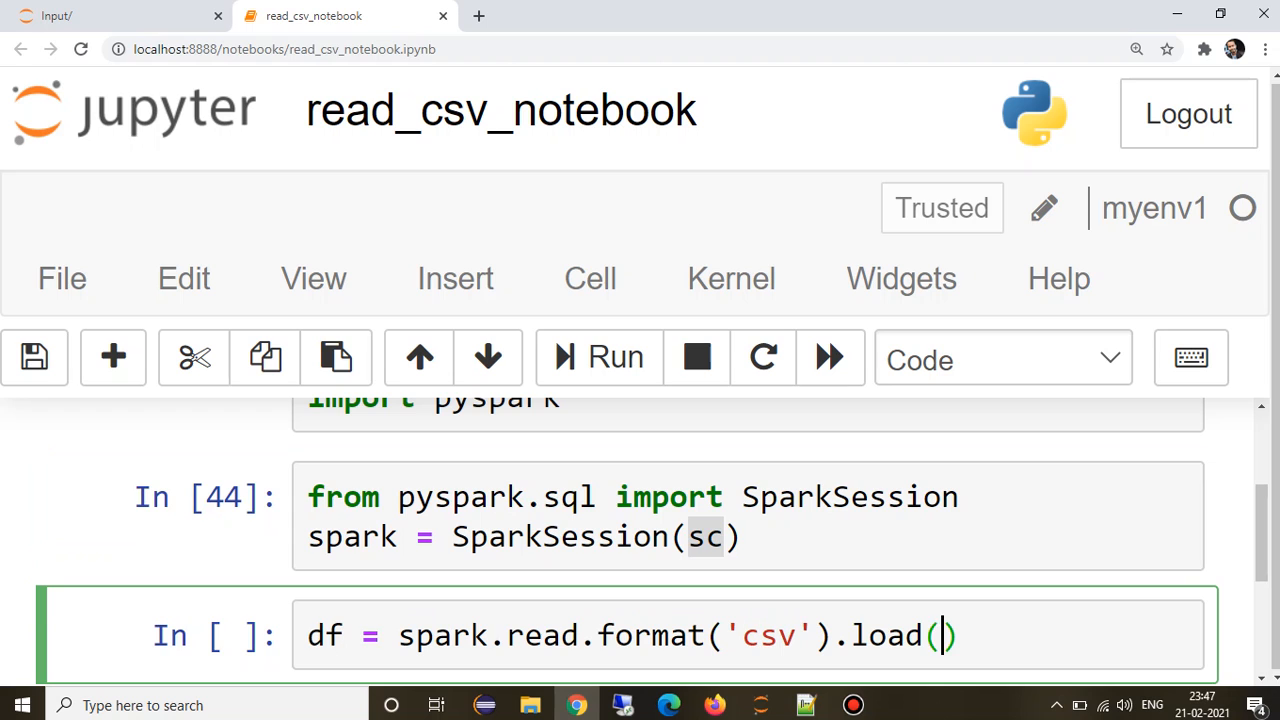
{"action": "type", "text": "''"}
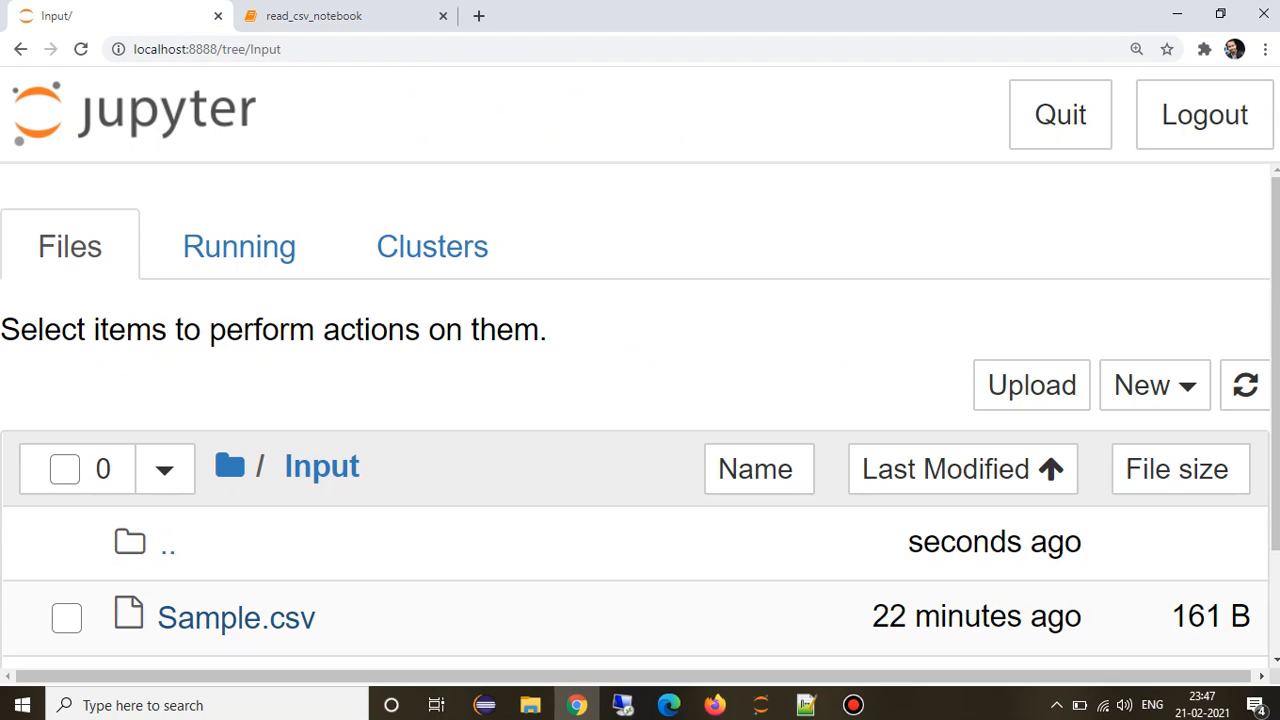
{"action": "mouse_move", "coordinate": [236, 616]}
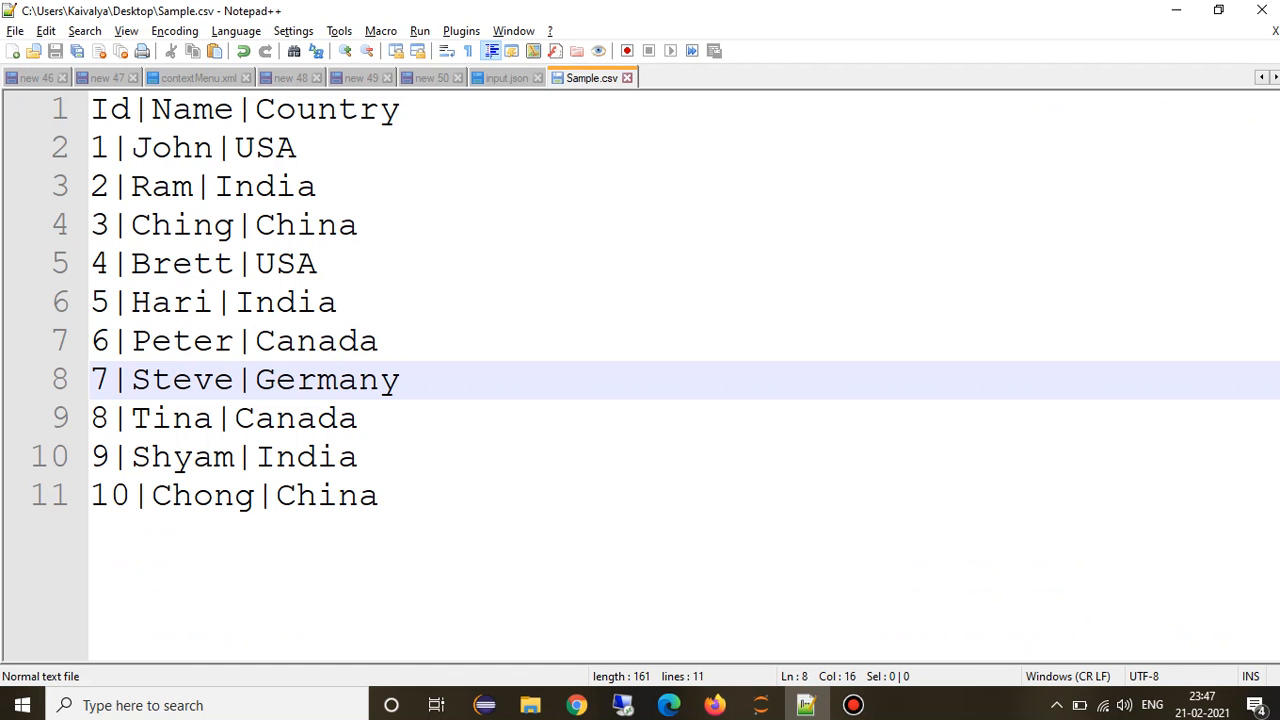
Return from Sample.csv in Notepad++ to the Input folder listing.
{"action": "left_click", "coordinate": [380, 496]}
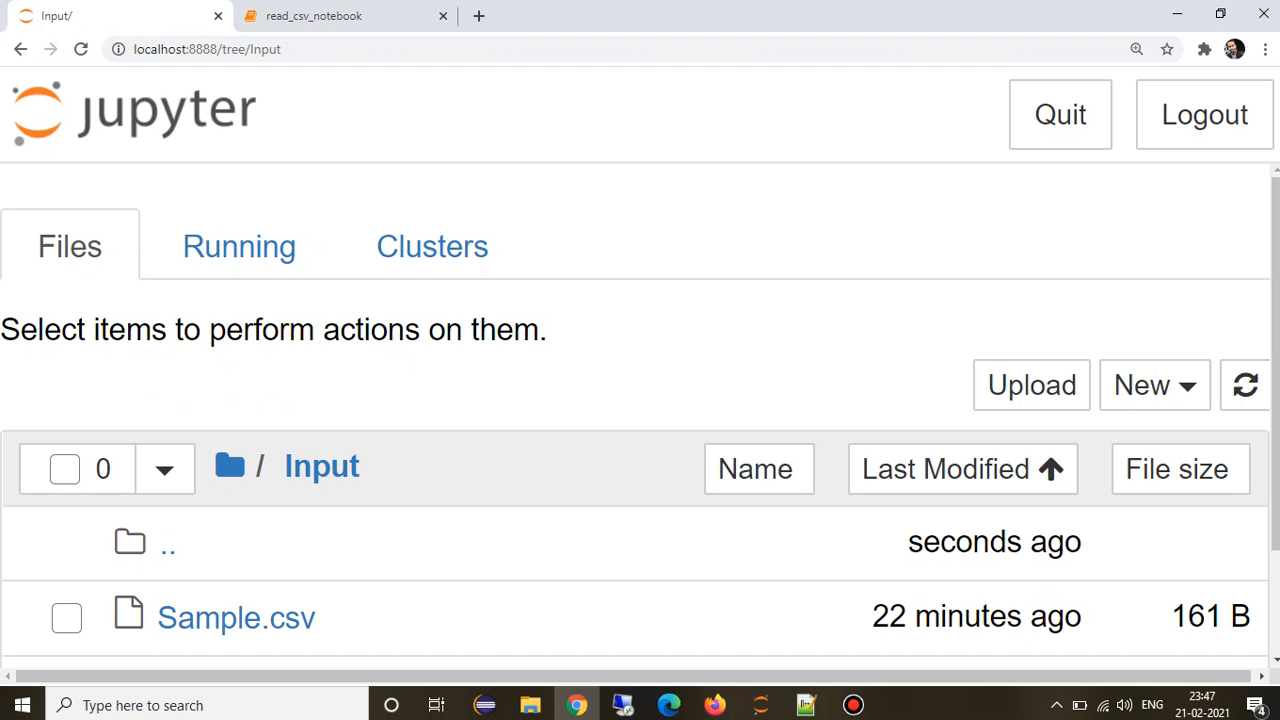
Fill the load path with Input\Sample.csv, run the cell into df and move to the new cell.
{"action": "left_click", "coordinate": [344, 16]}
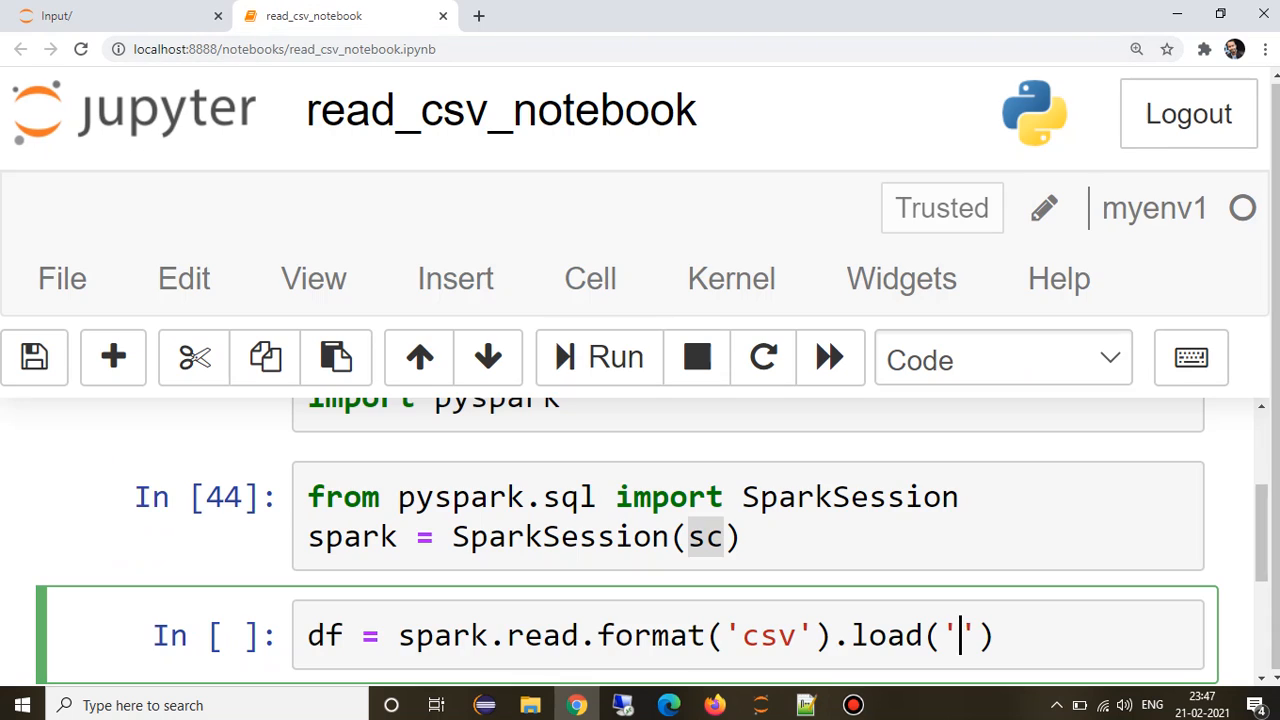
{"action": "type", "text": "Inp"}
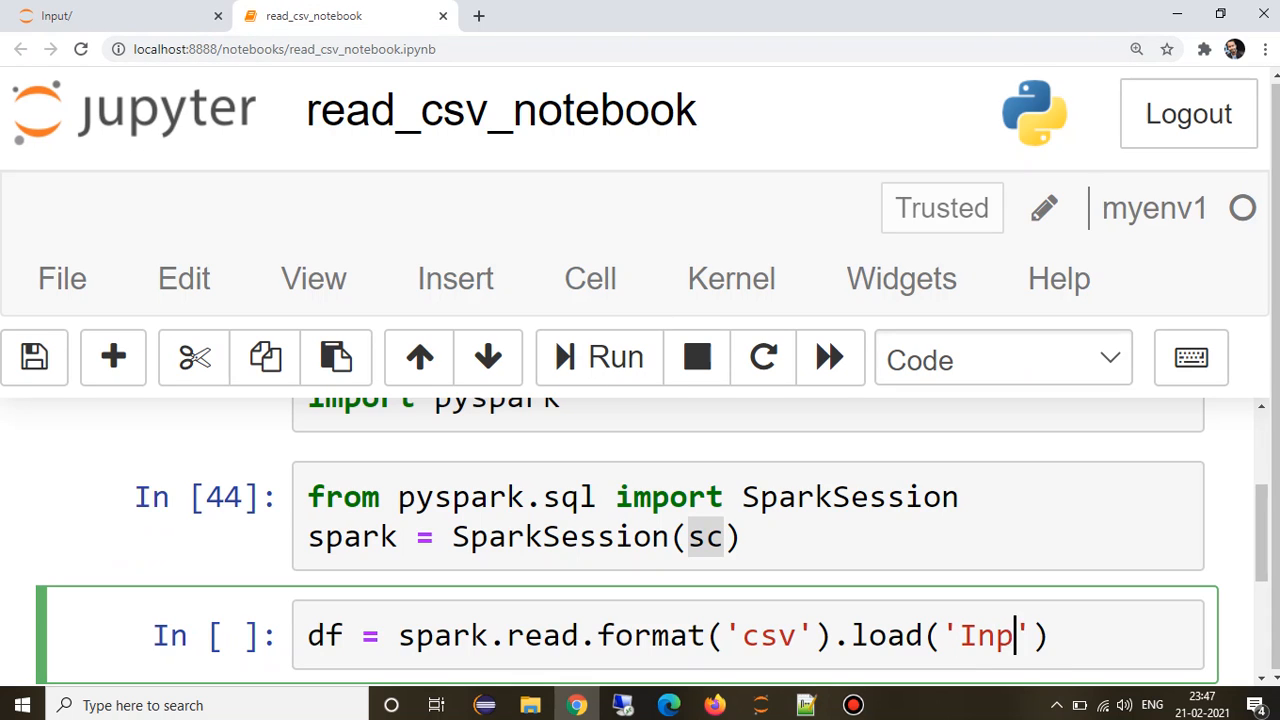
{"action": "type", "text": "ut\\Samp"}
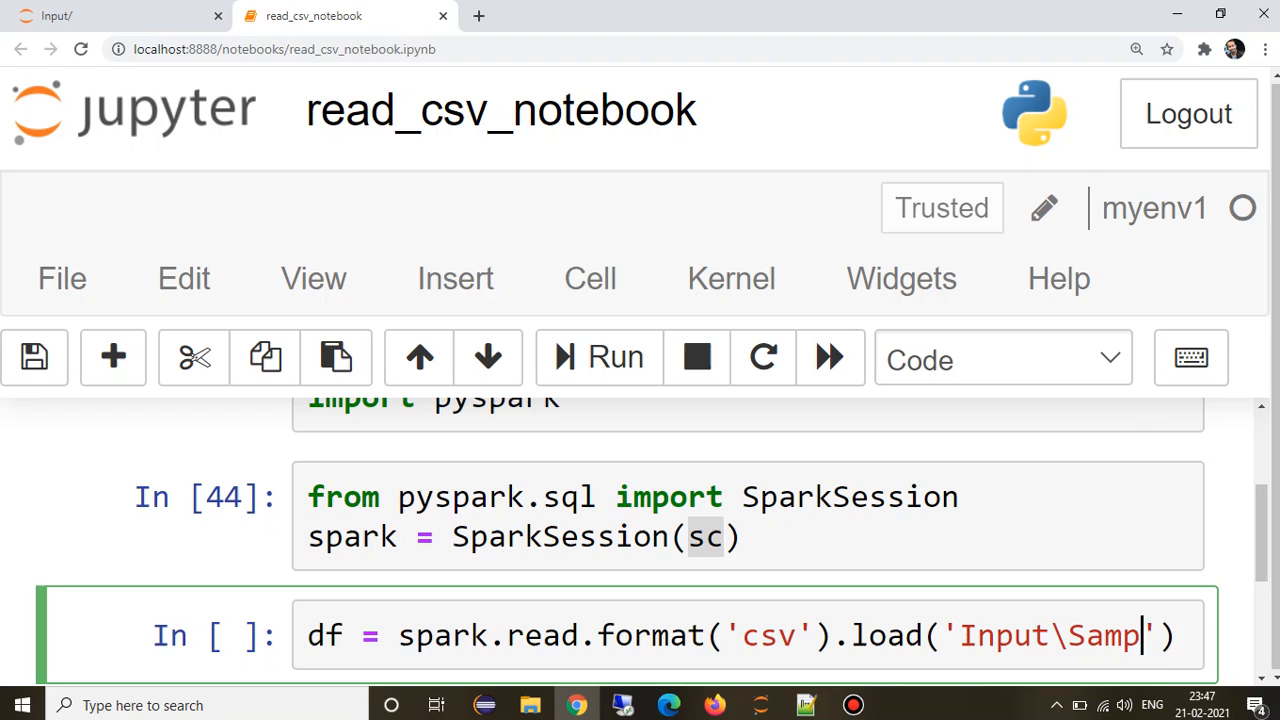
{"action": "type", "text": "le.csv"}
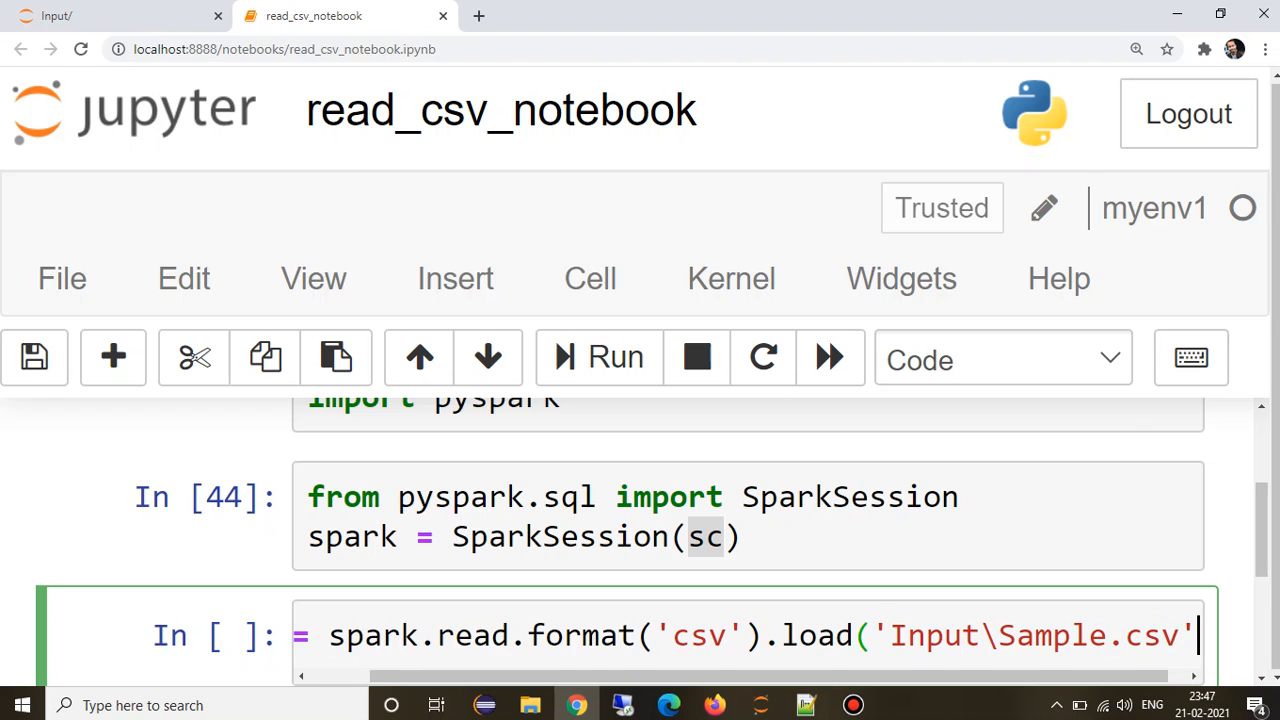
{"action": "scroll", "scroll_direction": "down", "scroll_amount": 3}
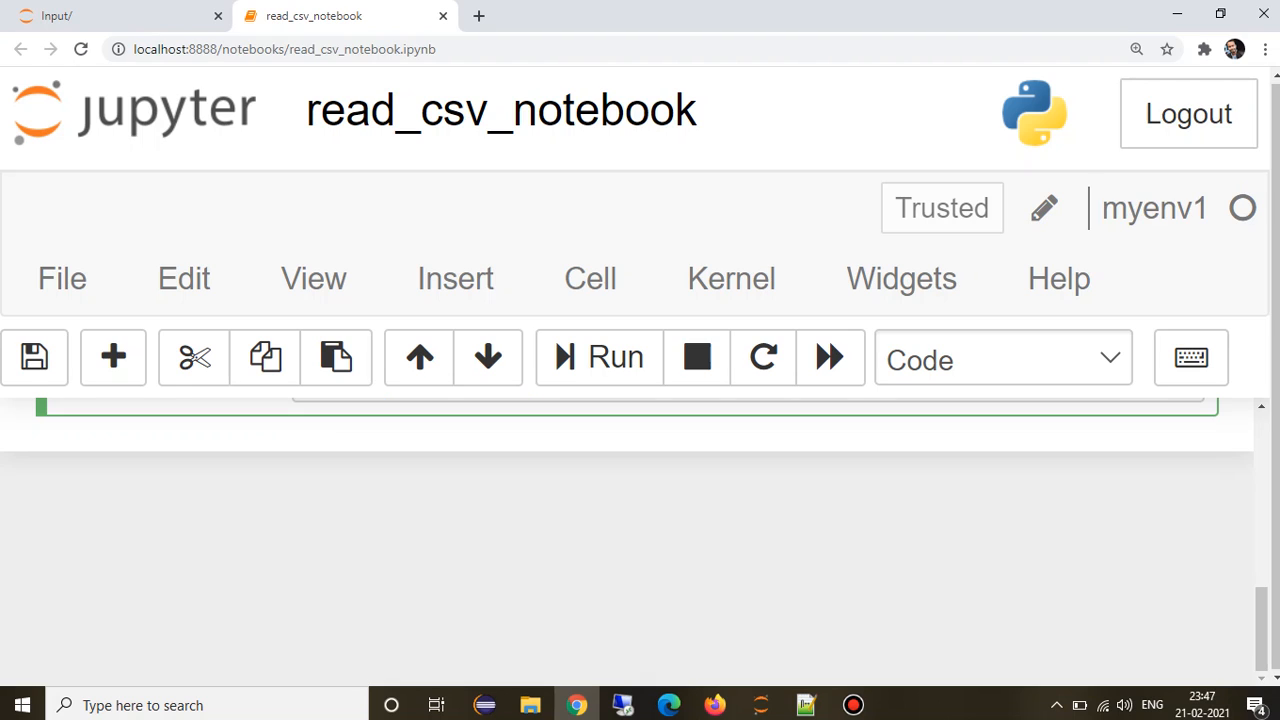
{"action": "scroll", "scroll_direction": "down", "scroll_amount": 3}
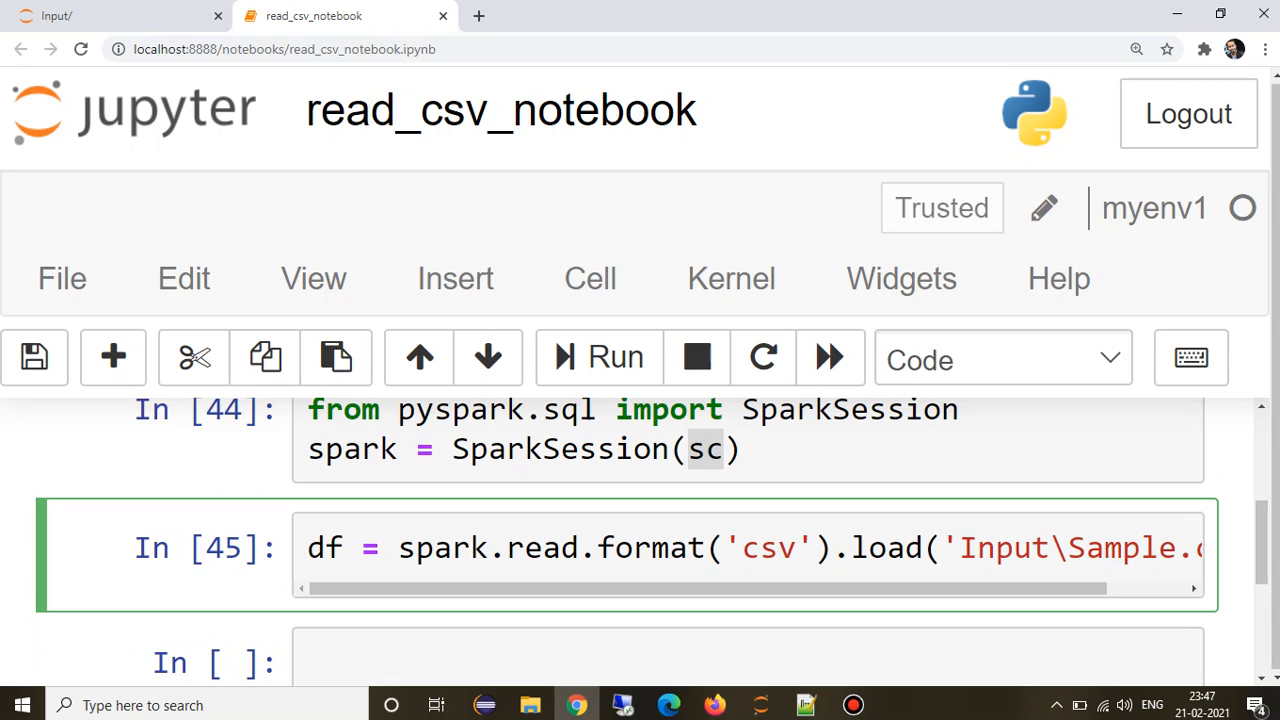
{"action": "left_click", "coordinate": [640, 662]}
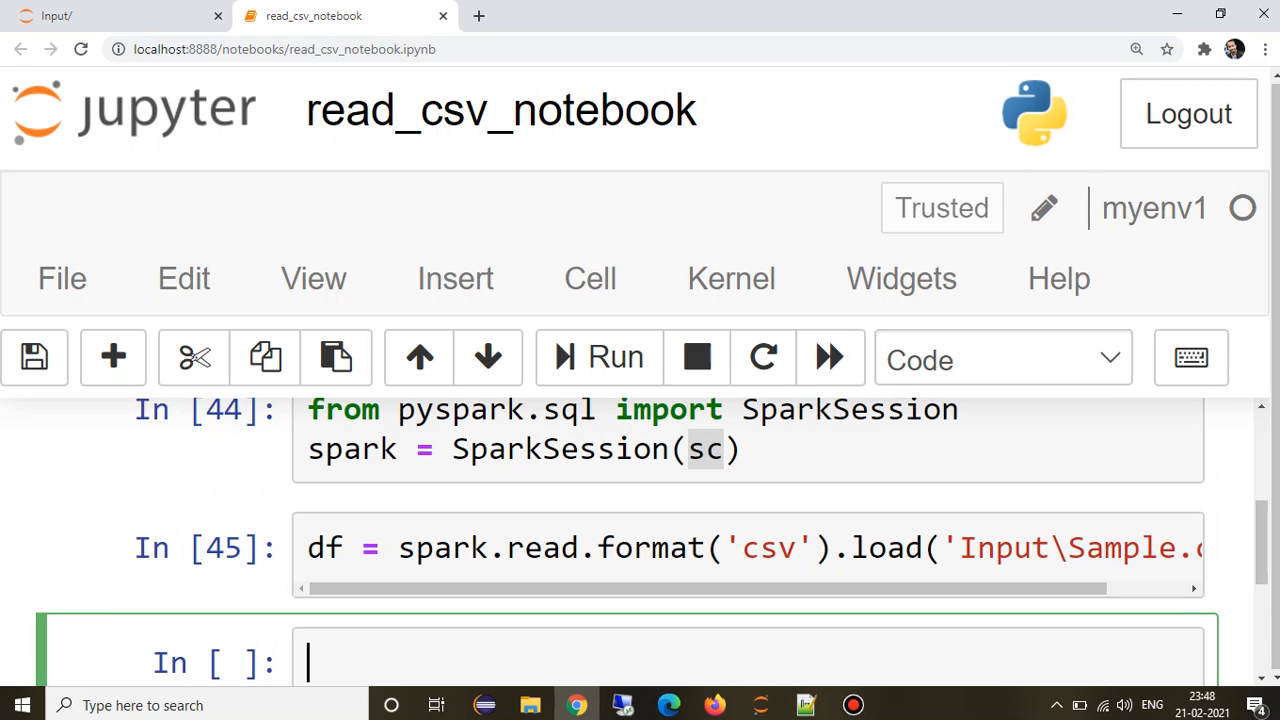
Enter df.show() in the cell below the CSV load.
{"action": "type", "text": "df.show"}
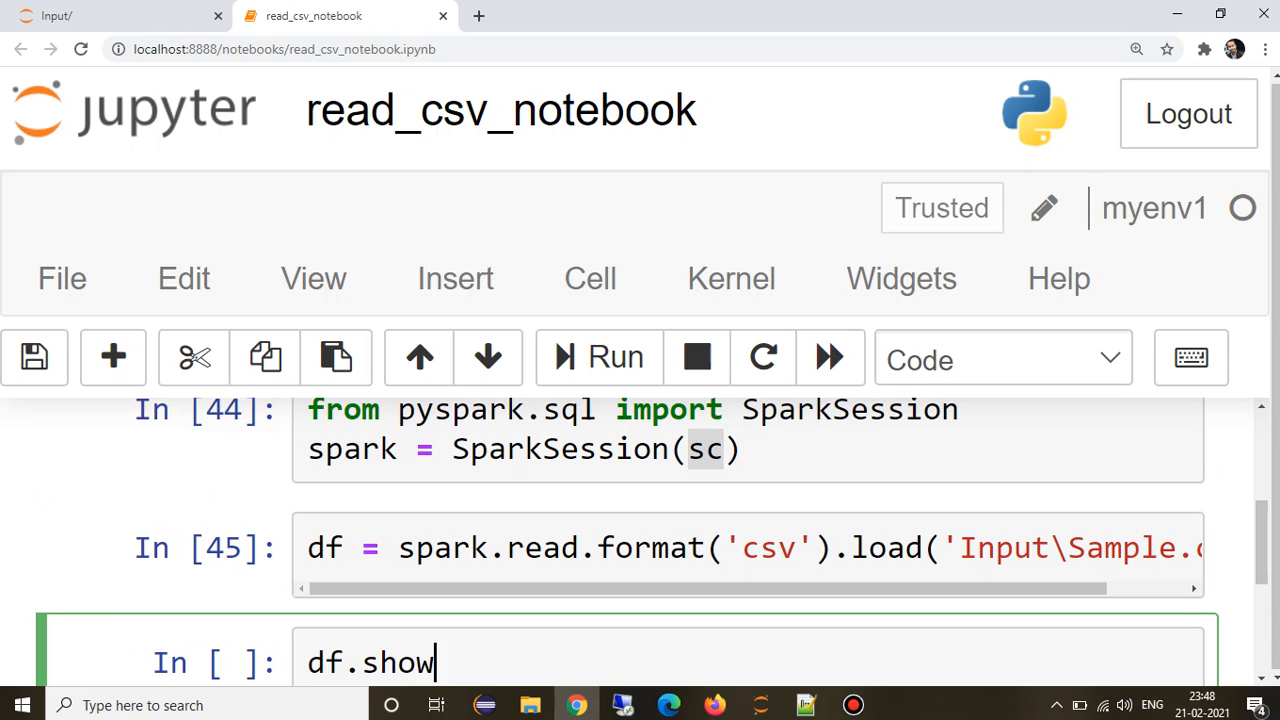
{"action": "type", "text": "()"}
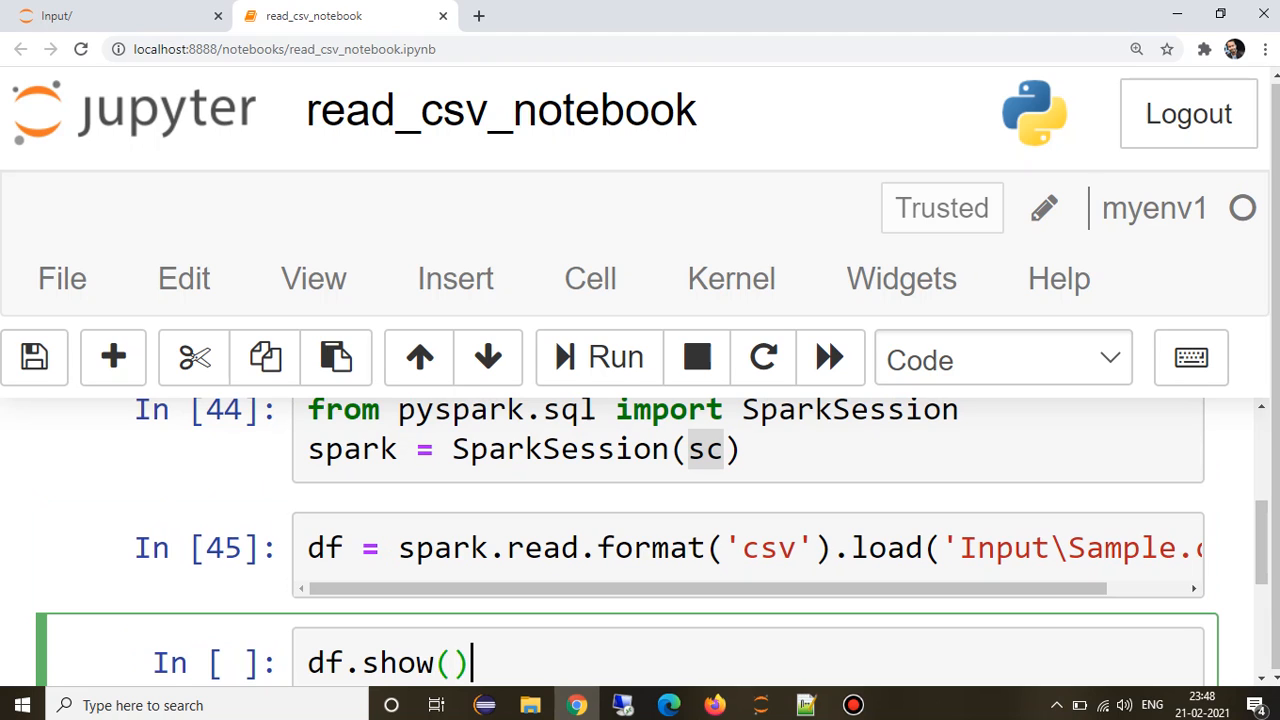
{"action": "scroll", "scroll_direction": "down", "scroll_amount": 3}
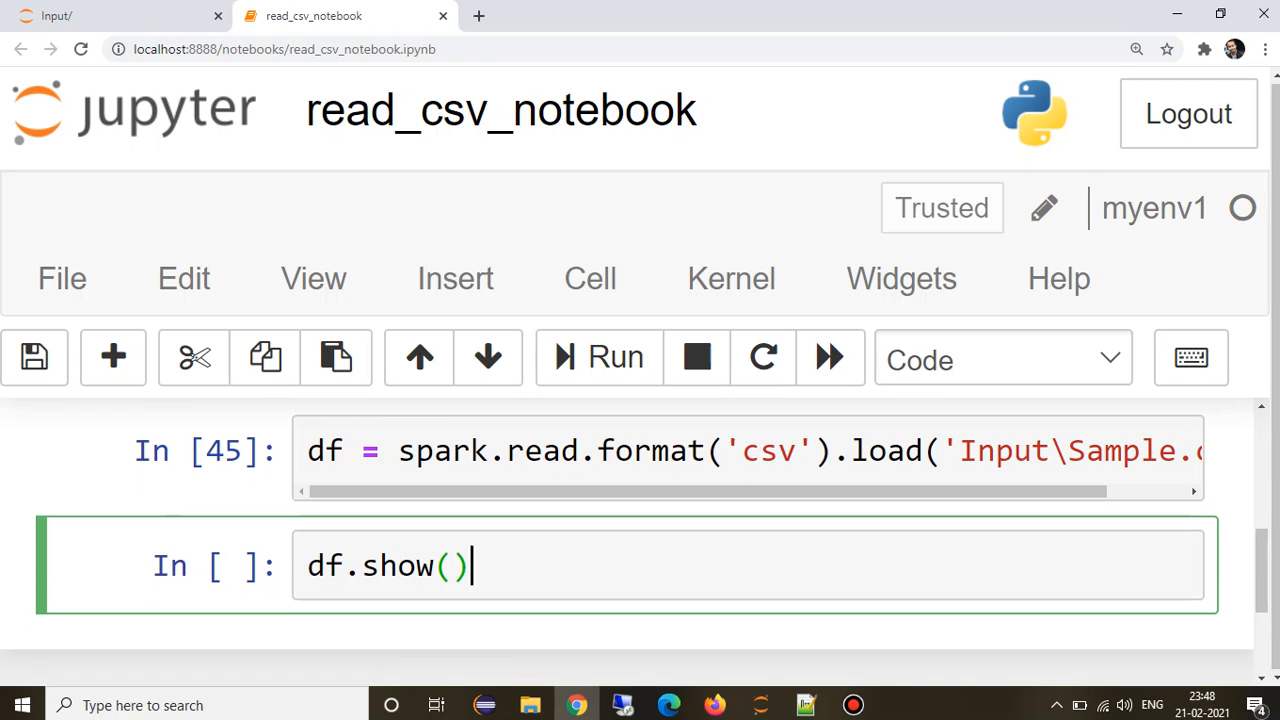
{"action": "scroll", "scroll_direction": "down", "scroll_amount": 3}
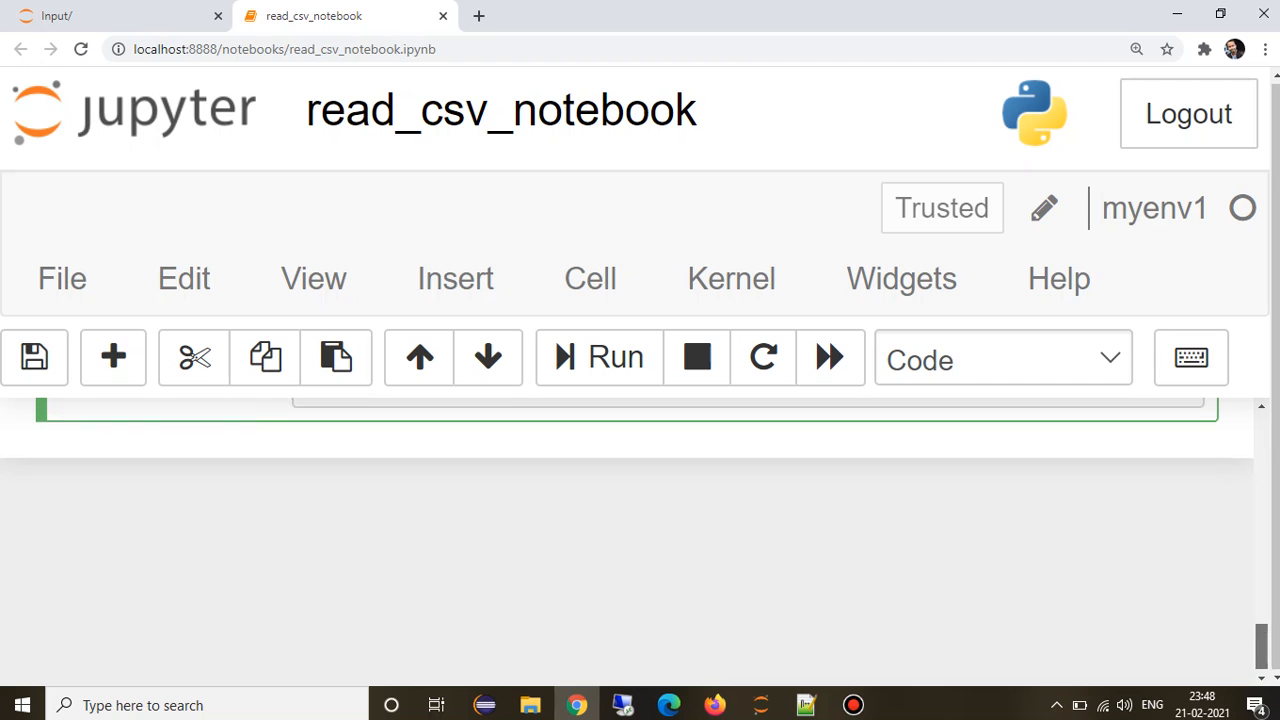
Run df.show(), note all rows packed into one _c0 column, and compare with raw Sample.csv.
{"action": "left_click", "coordinate": [596, 356]}
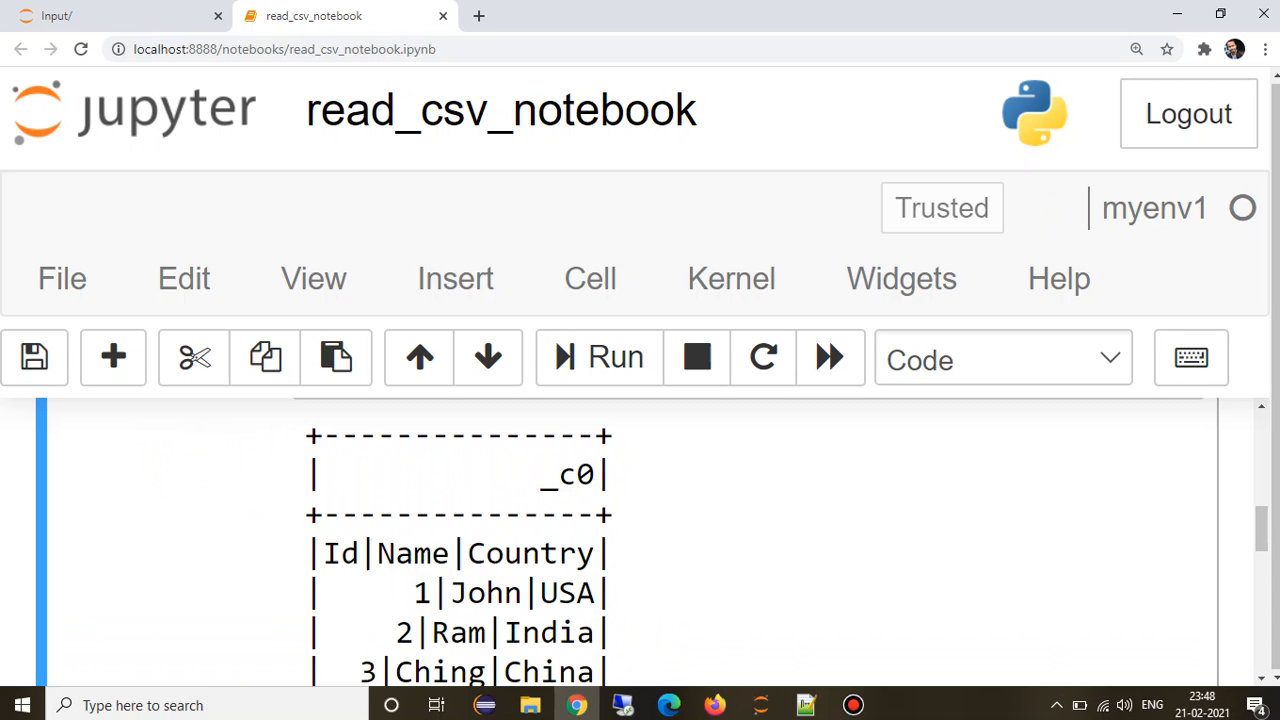
{"action": "double_click", "coordinate": [568, 474]}
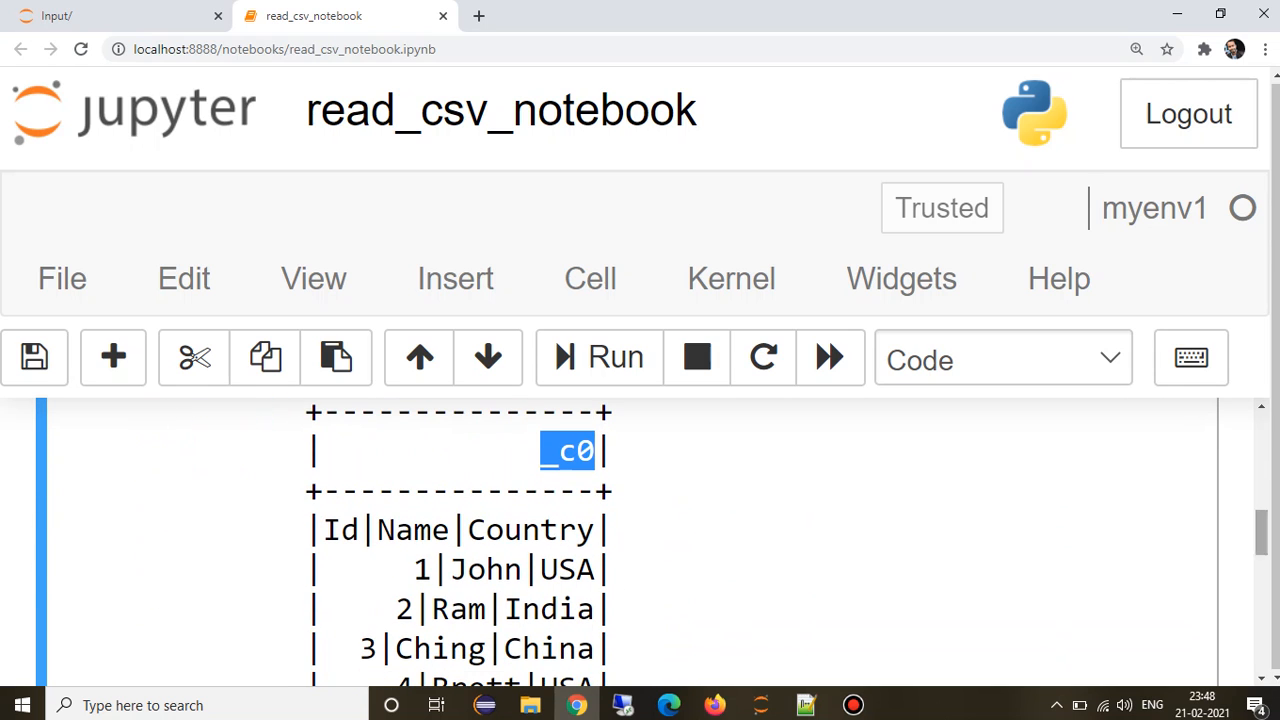
{"action": "left_click", "coordinate": [368, 528]}
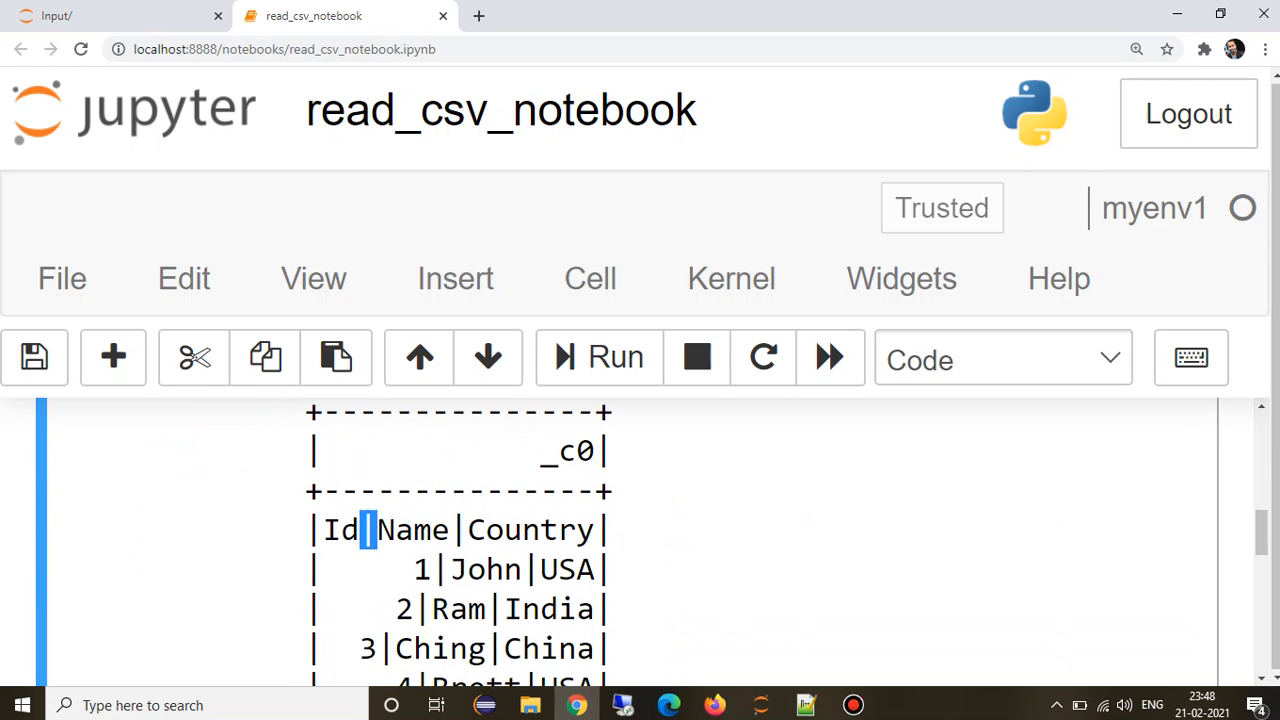
{"action": "scroll", "scroll_direction": "up", "scroll_amount": 3}
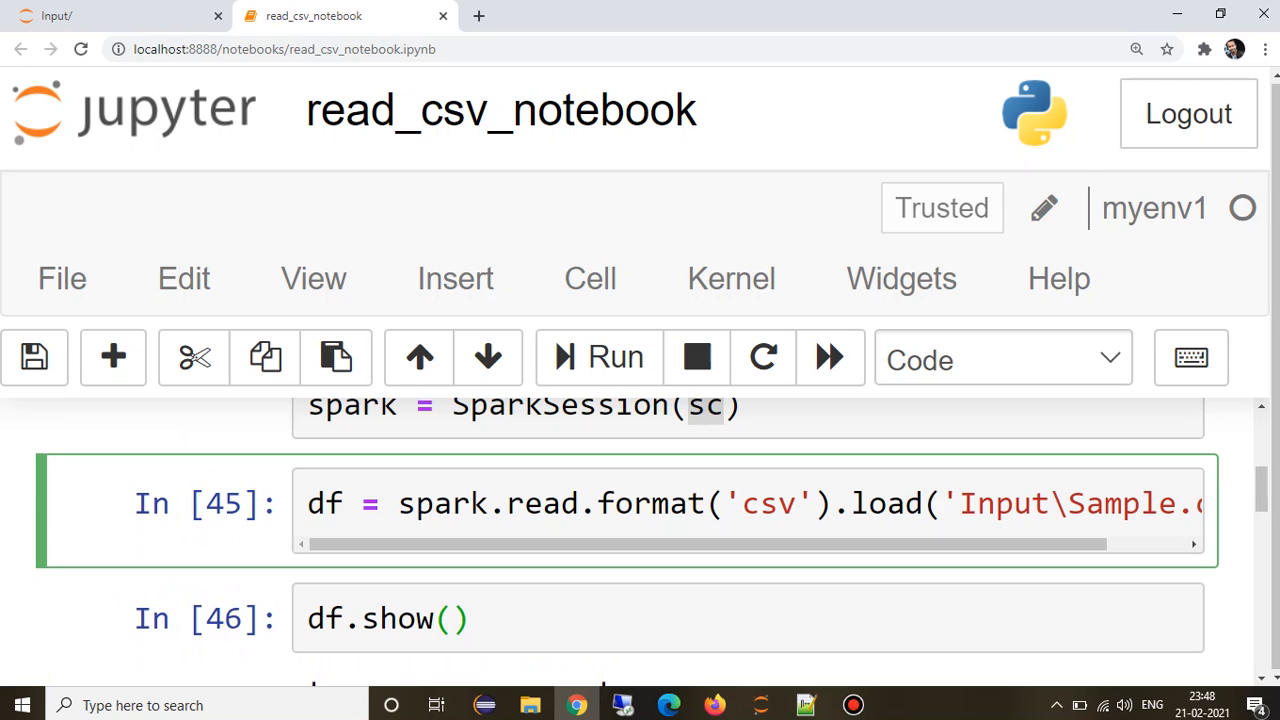
{"action": "left_click", "coordinate": [804, 704]}
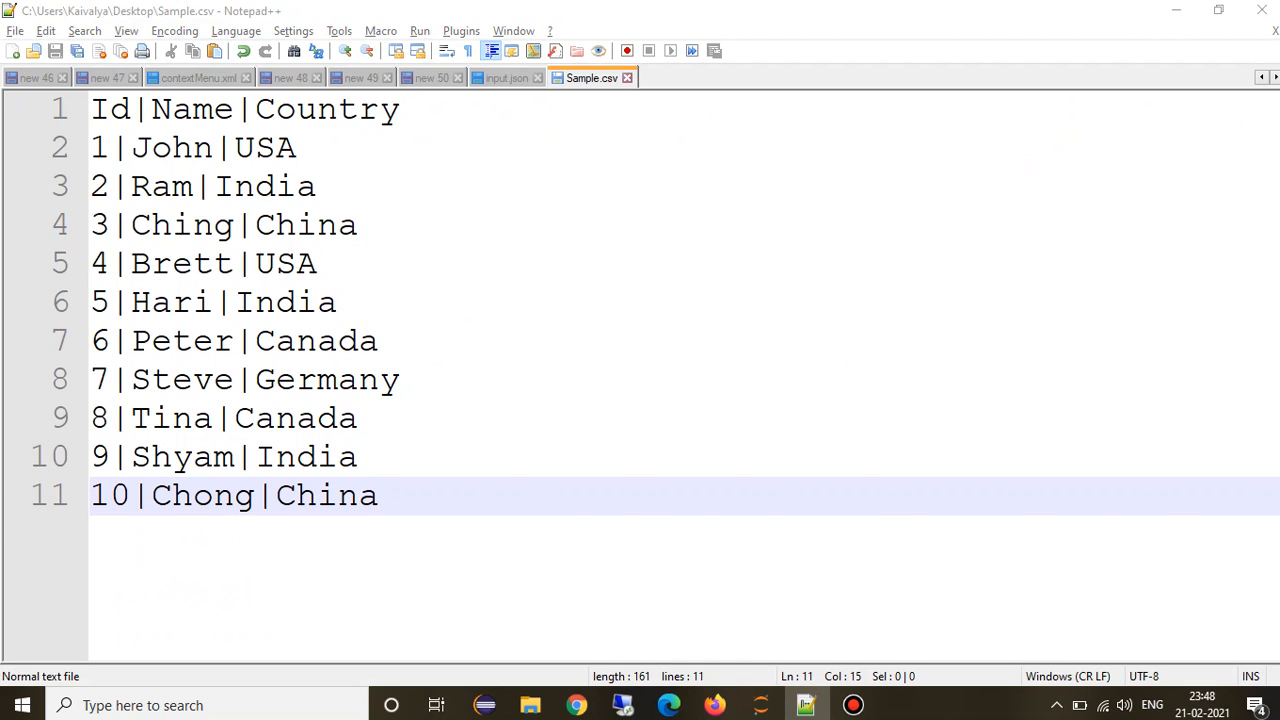
{"action": "left_click", "coordinate": [576, 704]}
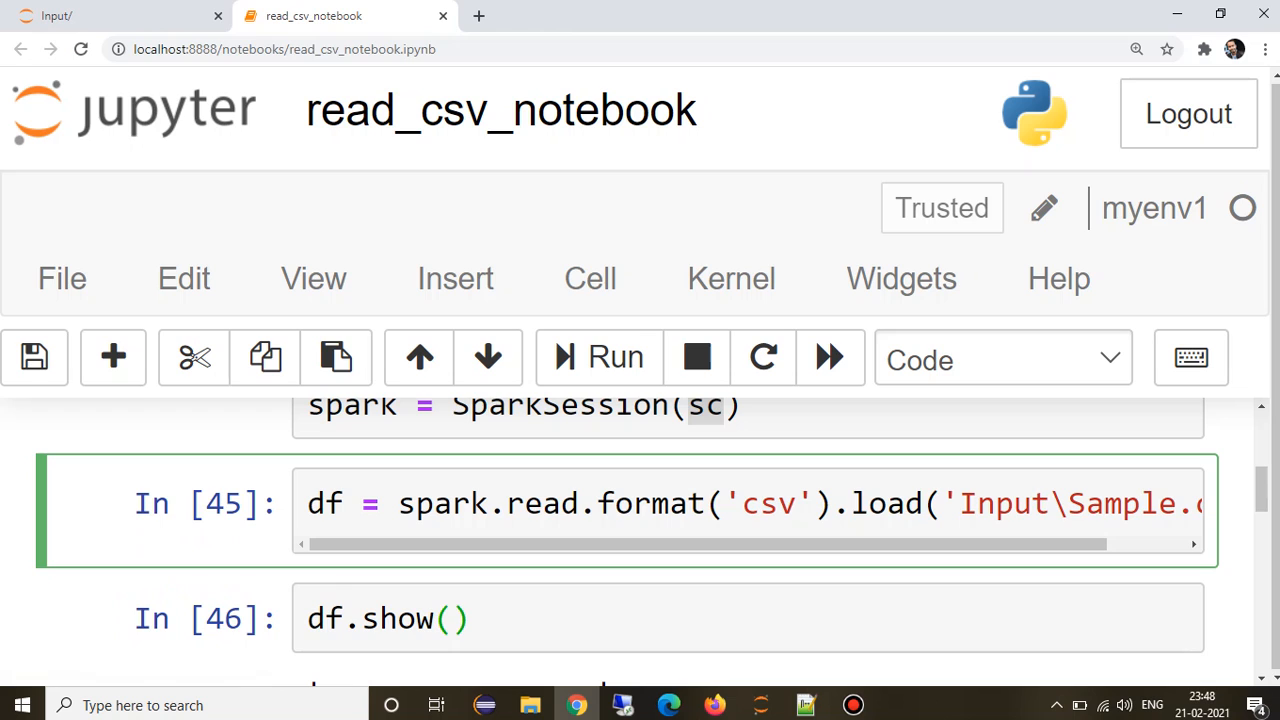
Add option('delimiter','|') to the read, rerun to get _c0/_c1/_c2 columns, then bring up Sample.csv.
{"action": "type", "text": "option('"}
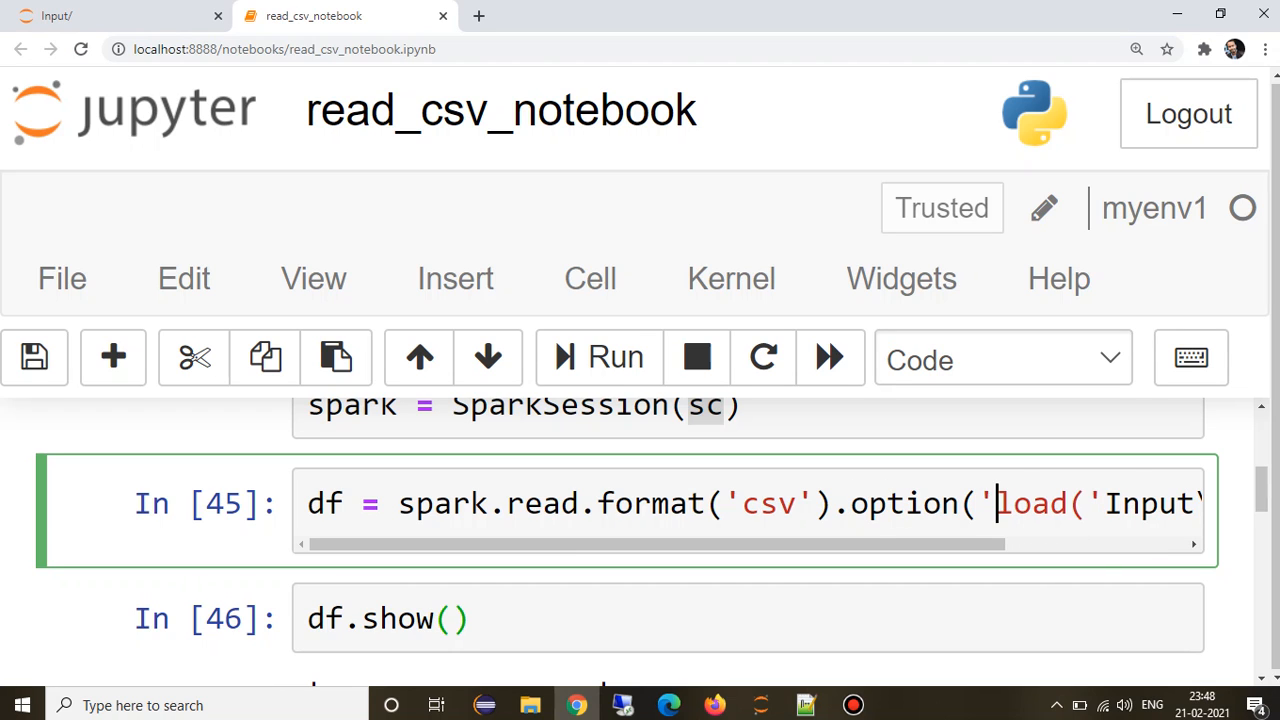
{"action": "type", "text": "delimiter"}
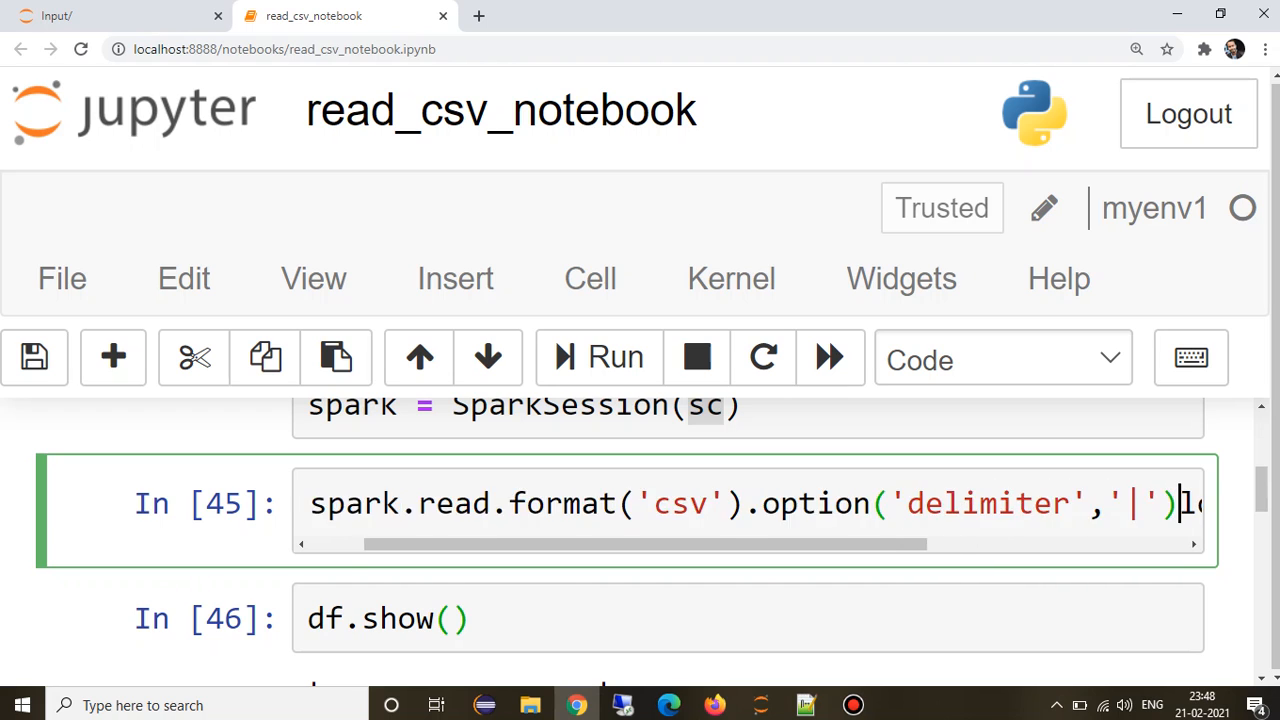
{"action": "scroll", "scroll_direction": "down", "scroll_amount": 3}
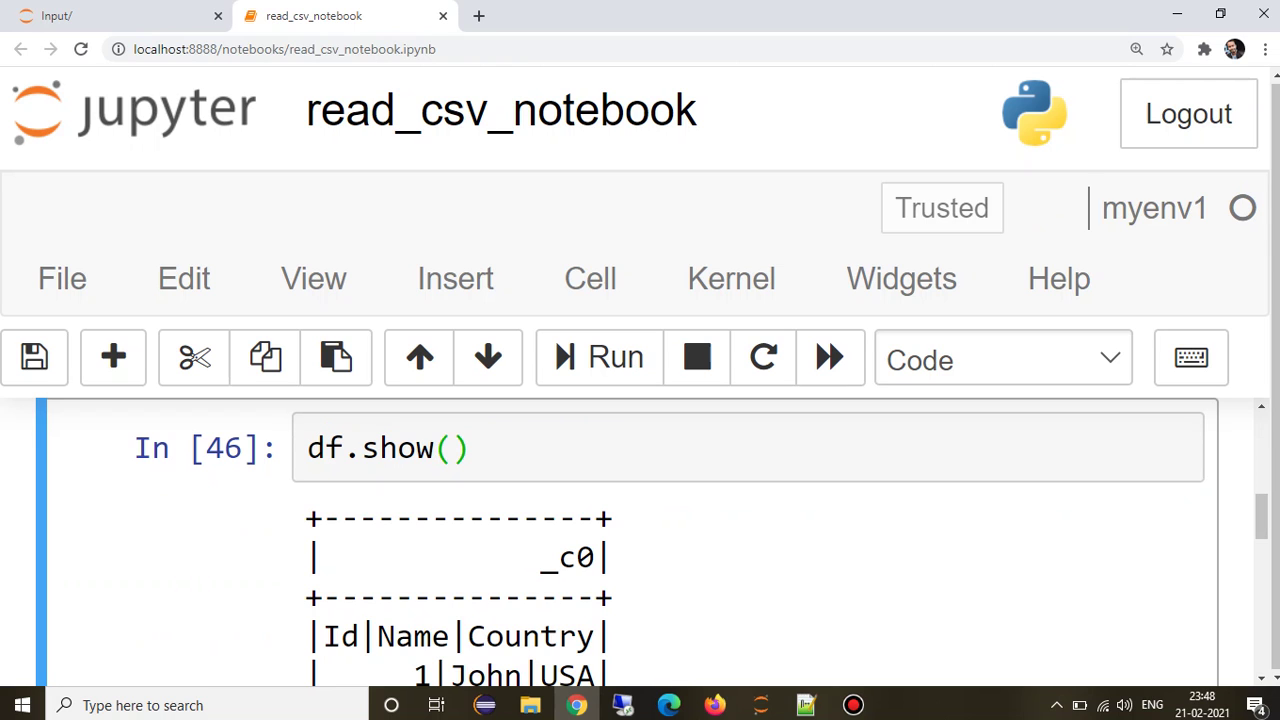
{"action": "left_click", "coordinate": [596, 356]}
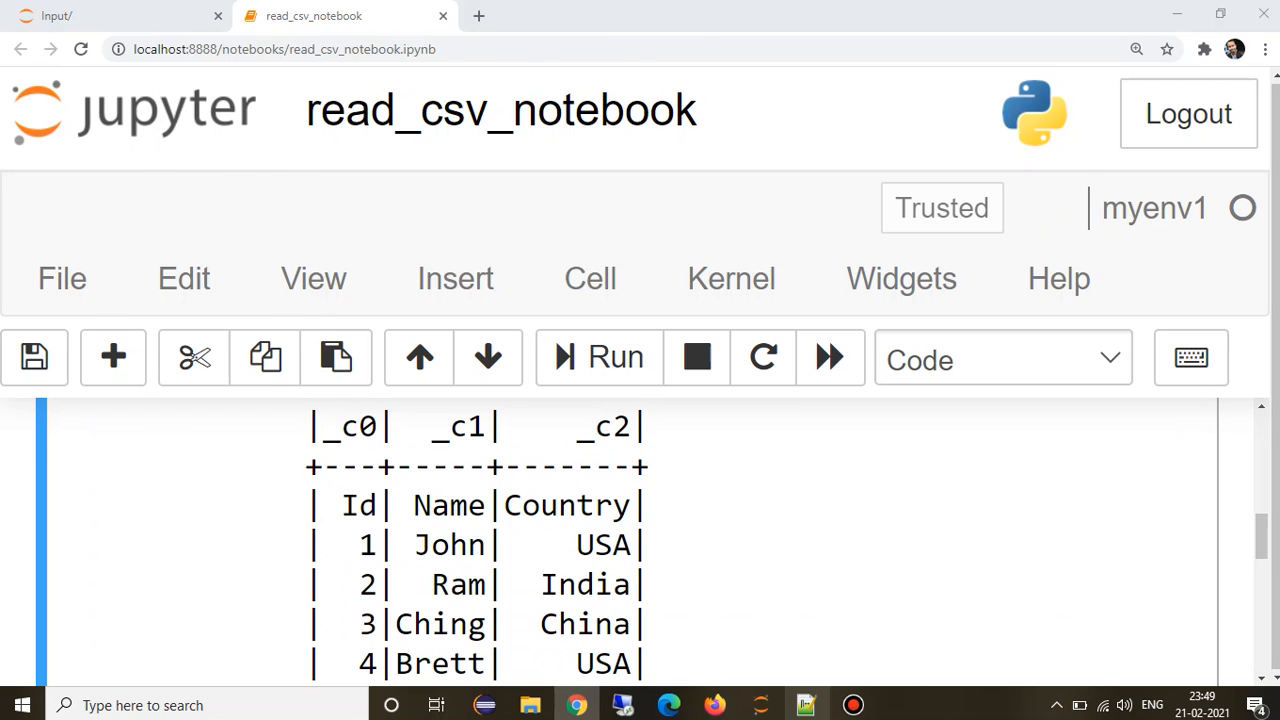
{"action": "left_click", "coordinate": [804, 704]}
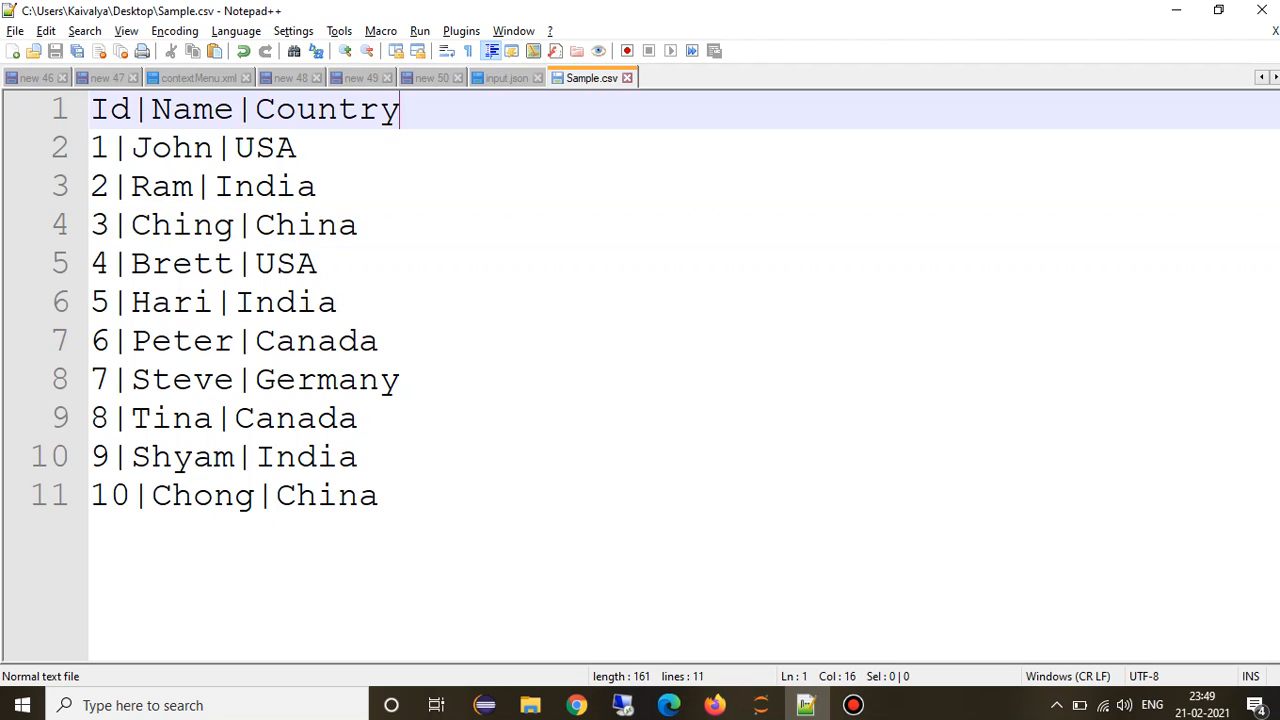
Confirm Sample.csv starts with the Id|Name|Country header line and return to the notebook.
{"action": "left_click", "coordinate": [576, 704]}
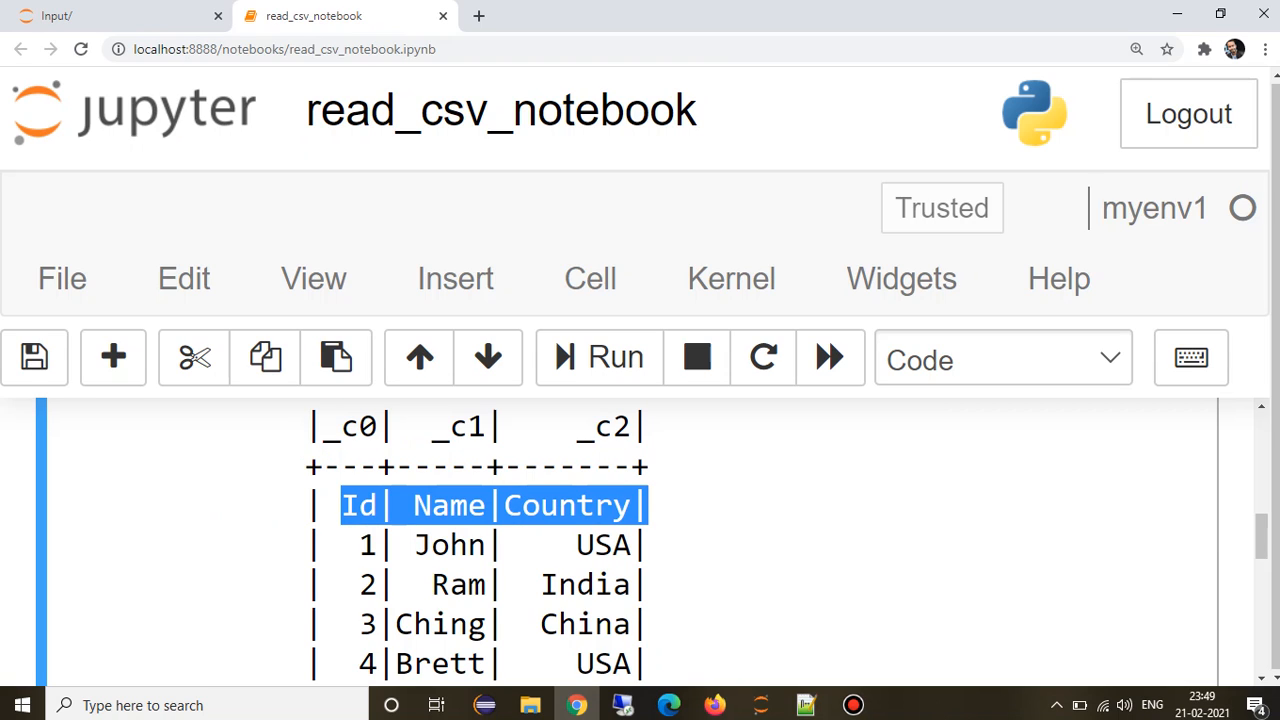
Add .option('header',True) to the spark.read cell and rerun so Id, Name, Country appear as headers.
{"action": "scroll", "scroll_direction": "up", "scroll_amount": 3}
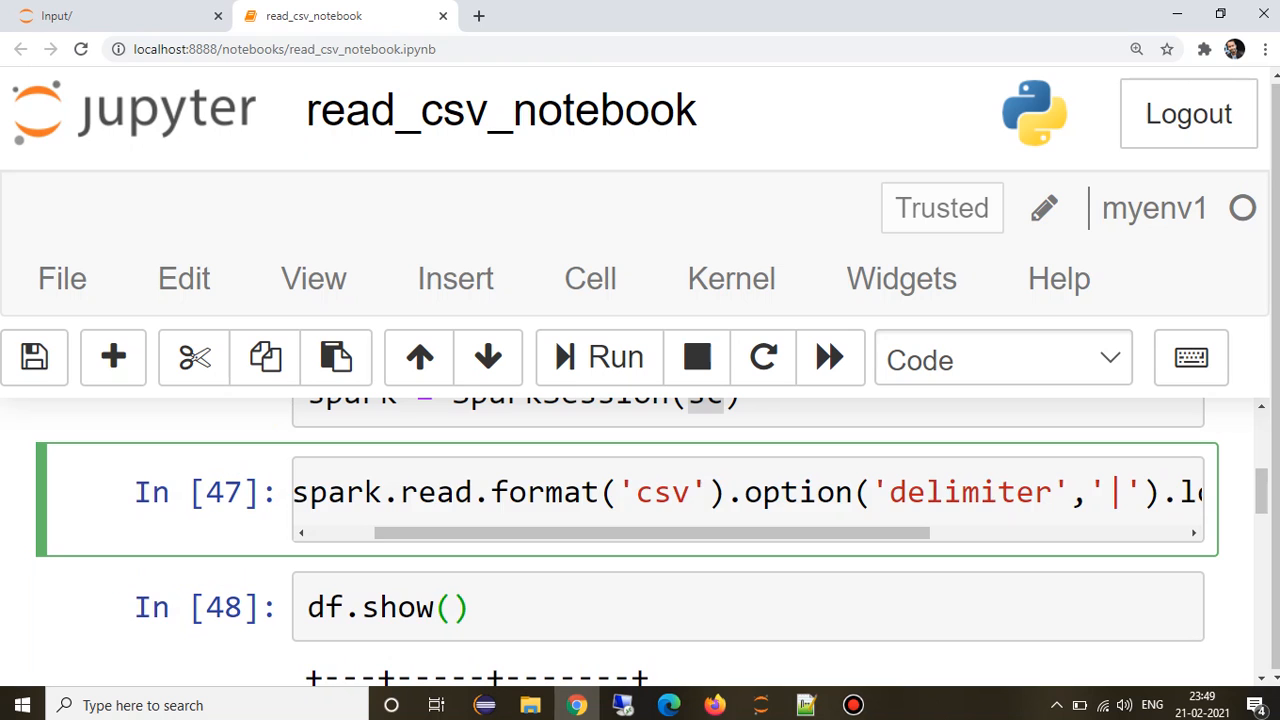
{"action": "scroll", "scroll_direction": "right", "scroll_amount": 3}
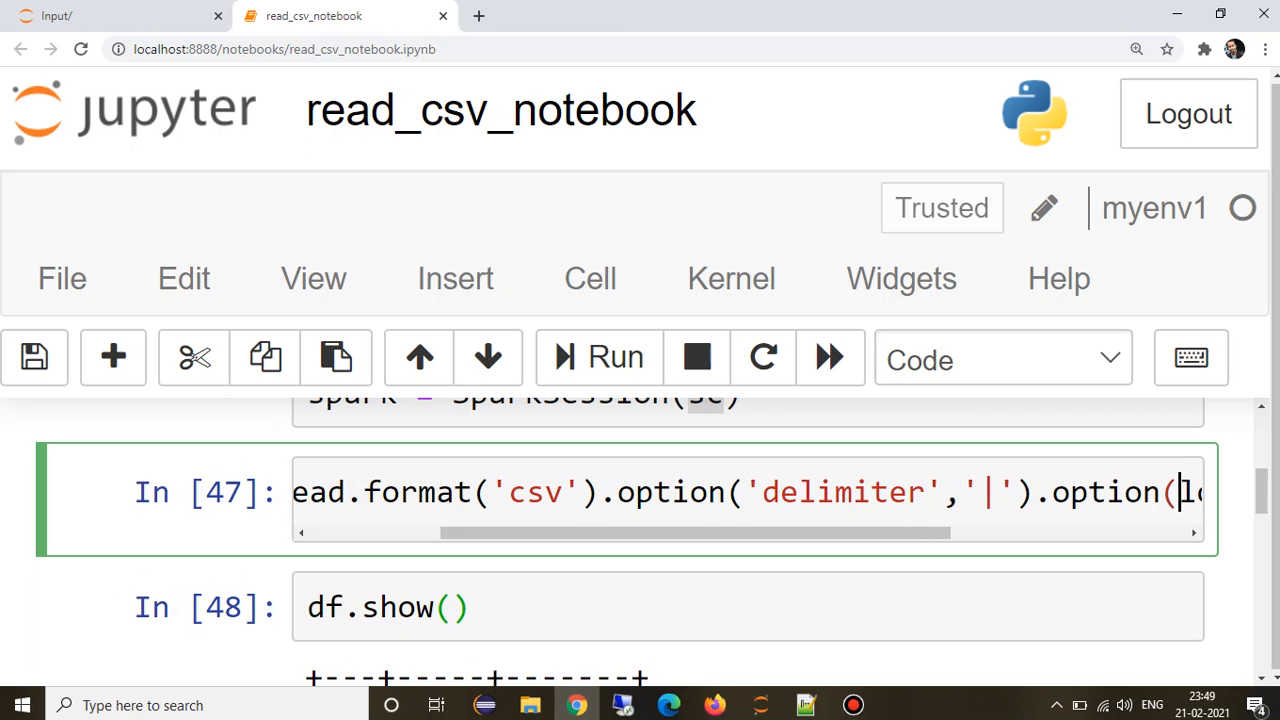
{"action": "type", "text": "header',True)."}
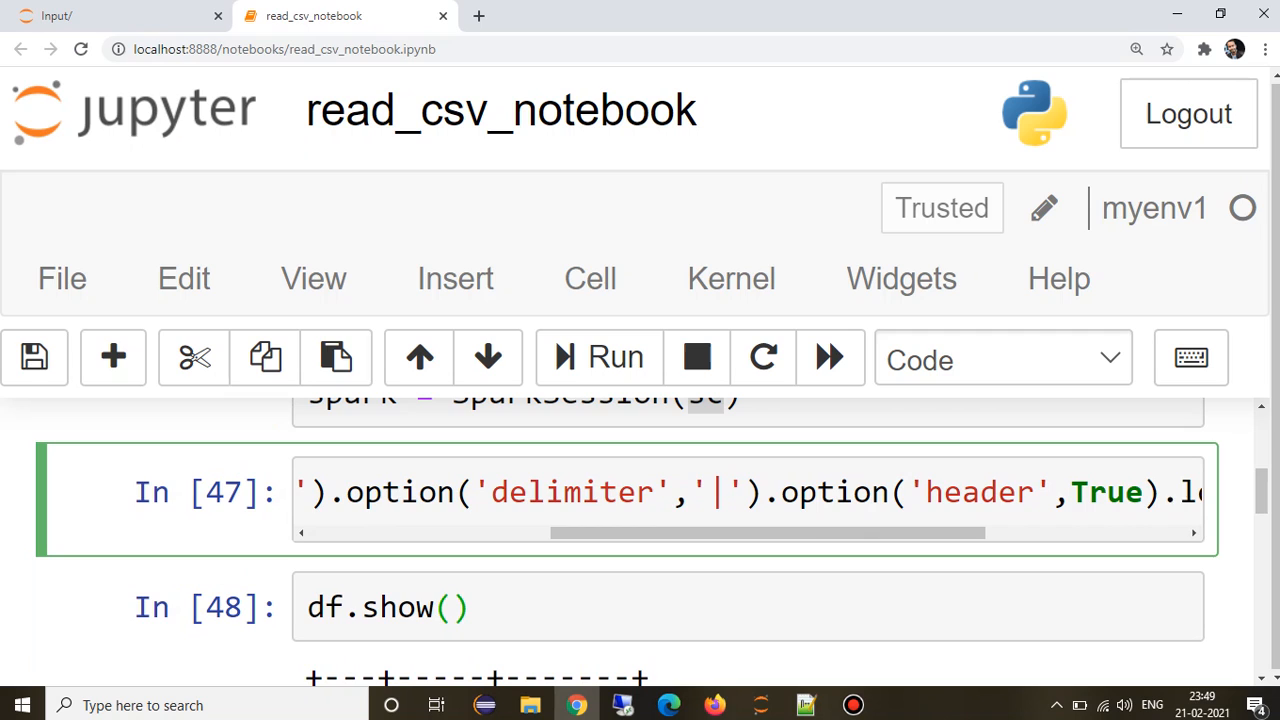
{"action": "scroll", "scroll_direction": "down", "scroll_amount": 3}
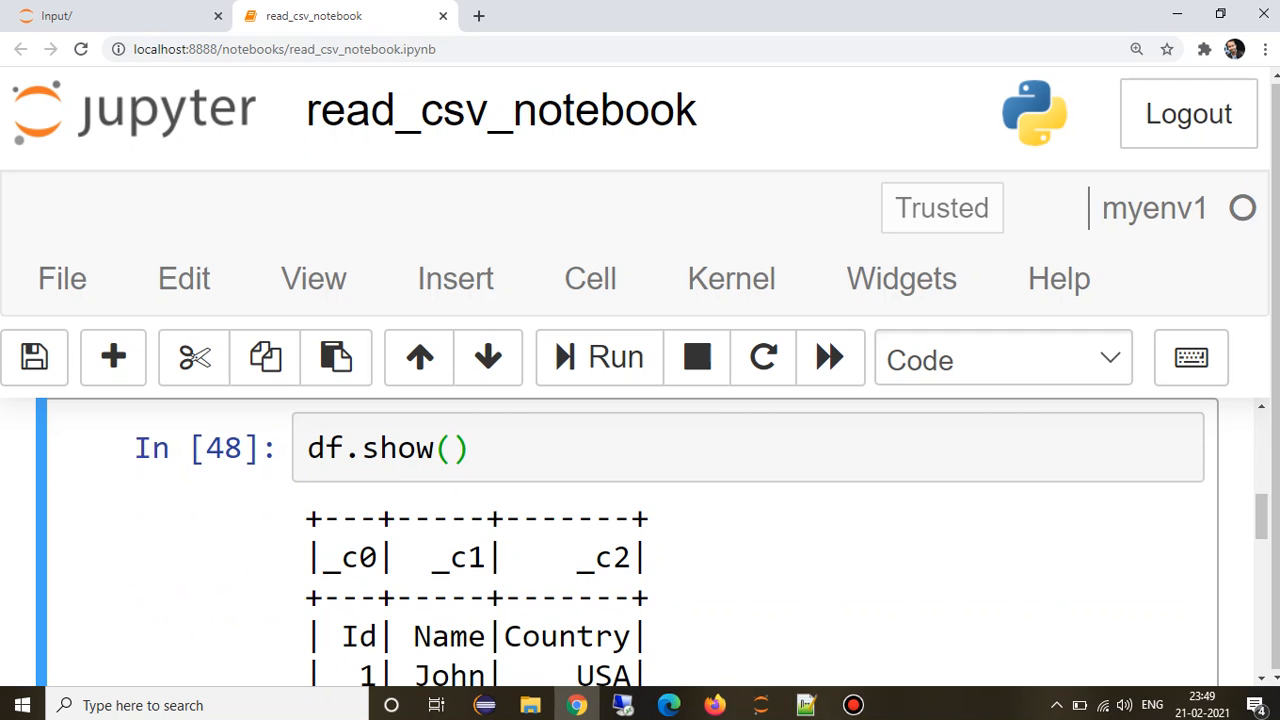
{"action": "left_click", "coordinate": [598, 356]}
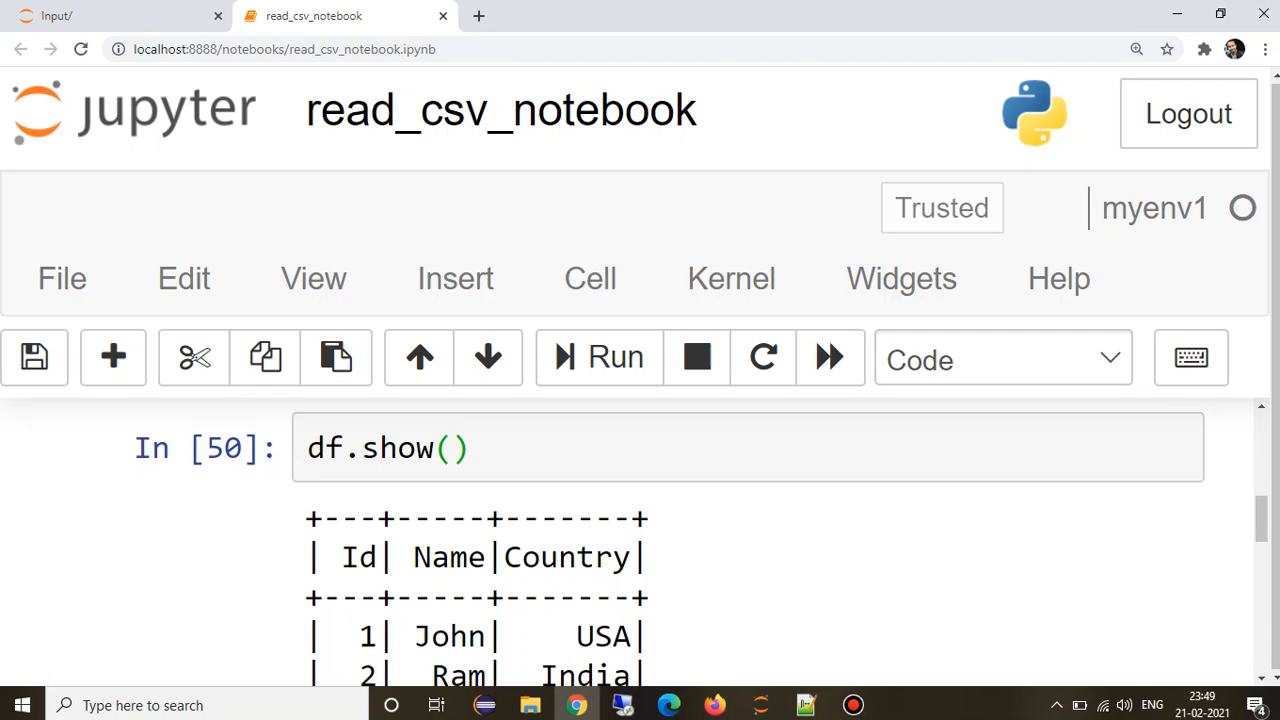
{"action": "scroll", "scroll_direction": "down", "scroll_amount": 3}
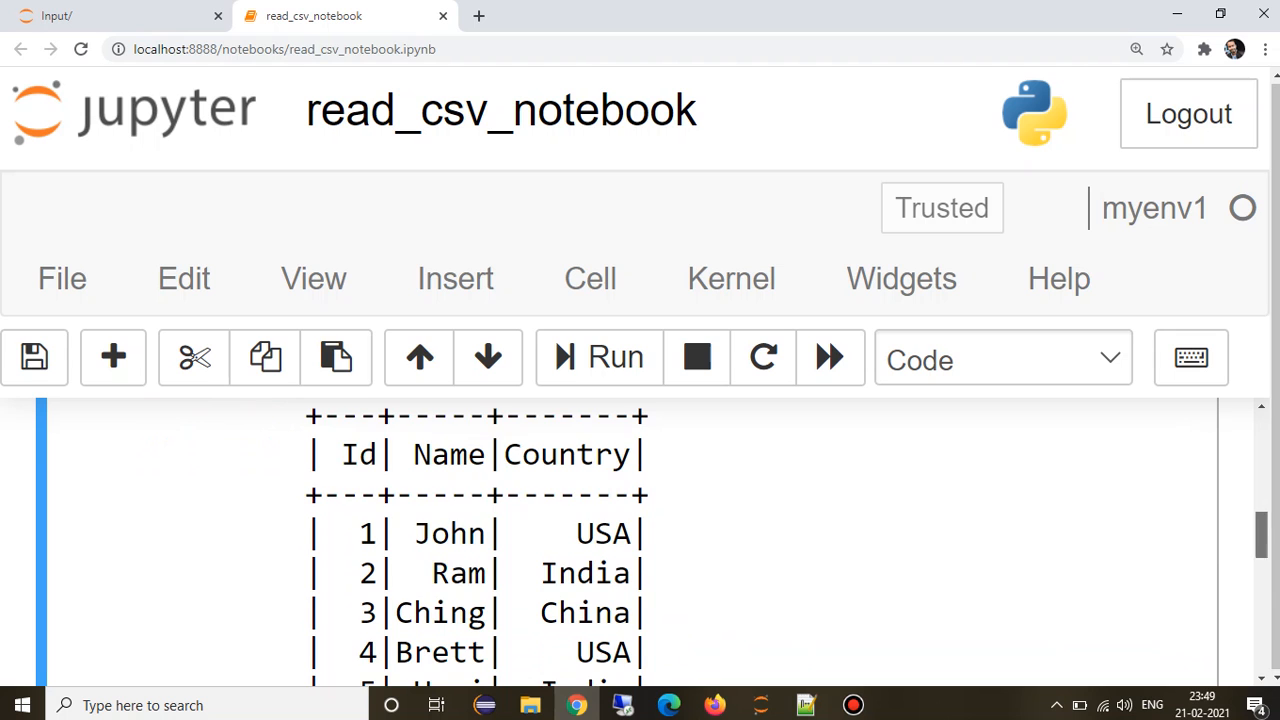
Append .option('encoding','UTF-8') after the header option in the Sample.csv read statement.
{"action": "scroll", "scroll_direction": "up", "scroll_amount": 3}
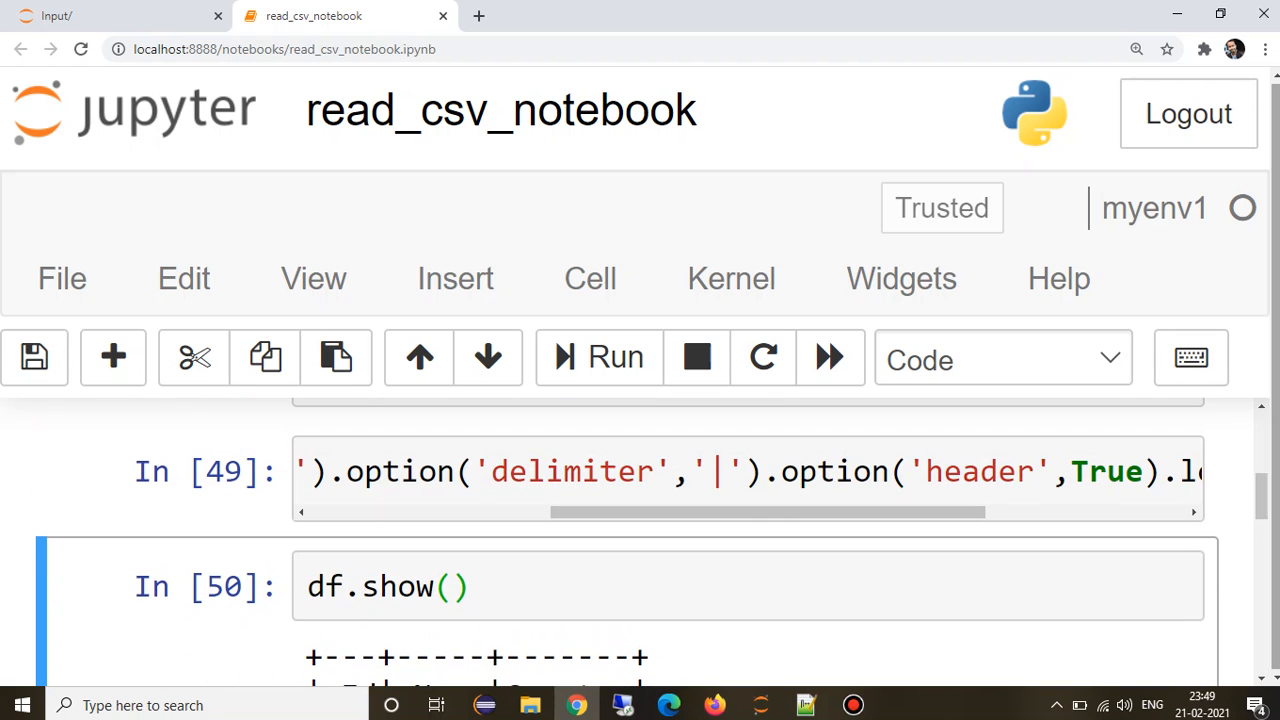
{"action": "scroll", "scroll_direction": "right", "scroll_amount": 3}
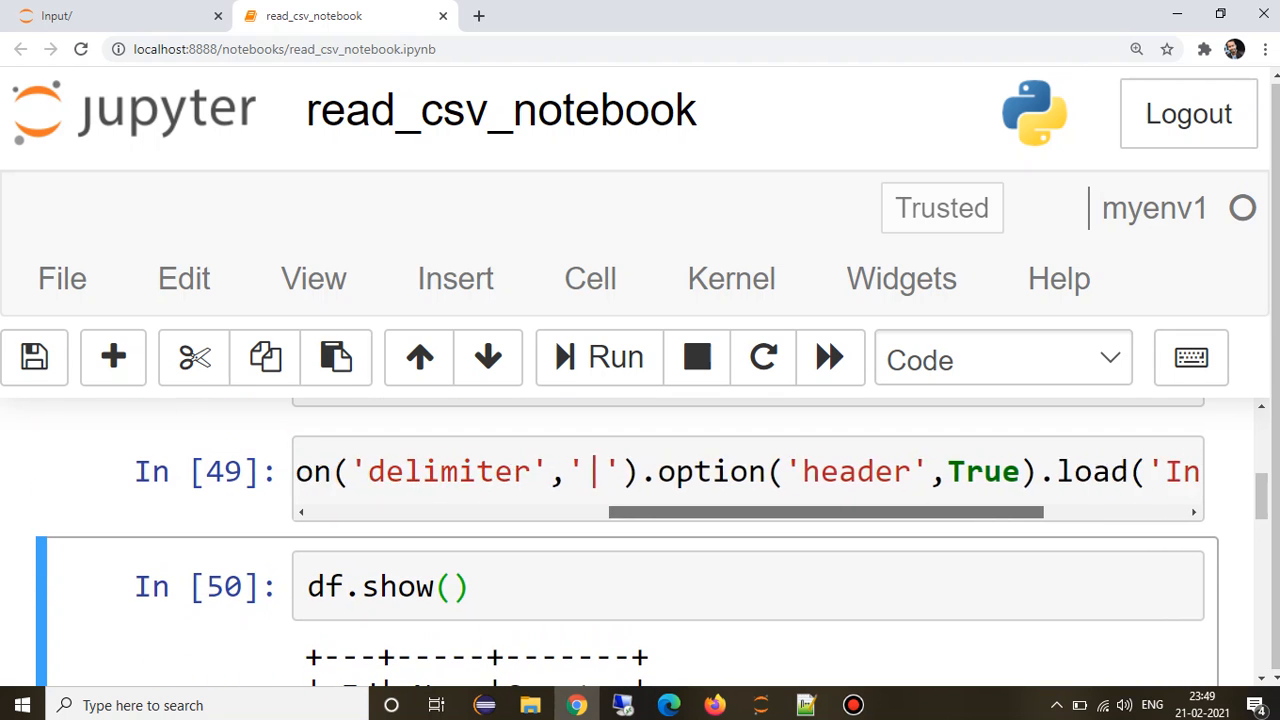
{"action": "scroll", "scroll_direction": "right", "scroll_amount": 3}
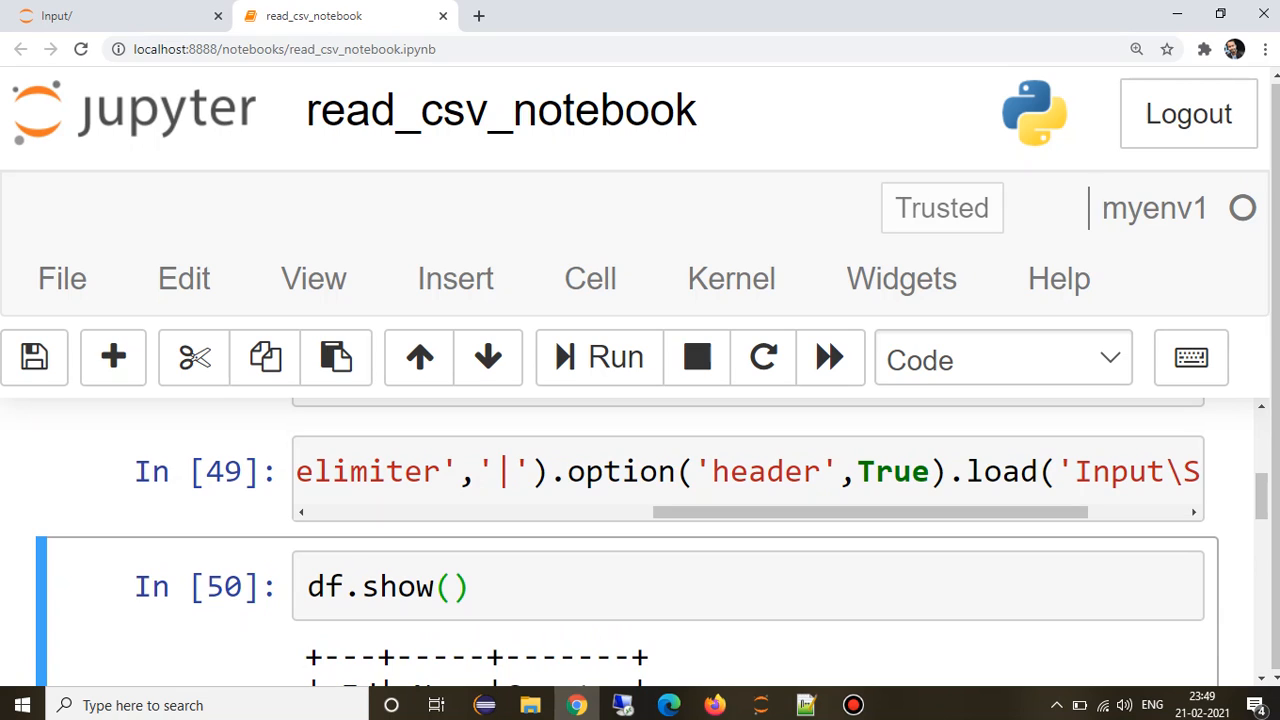
{"action": "left_click", "coordinate": [620, 472]}
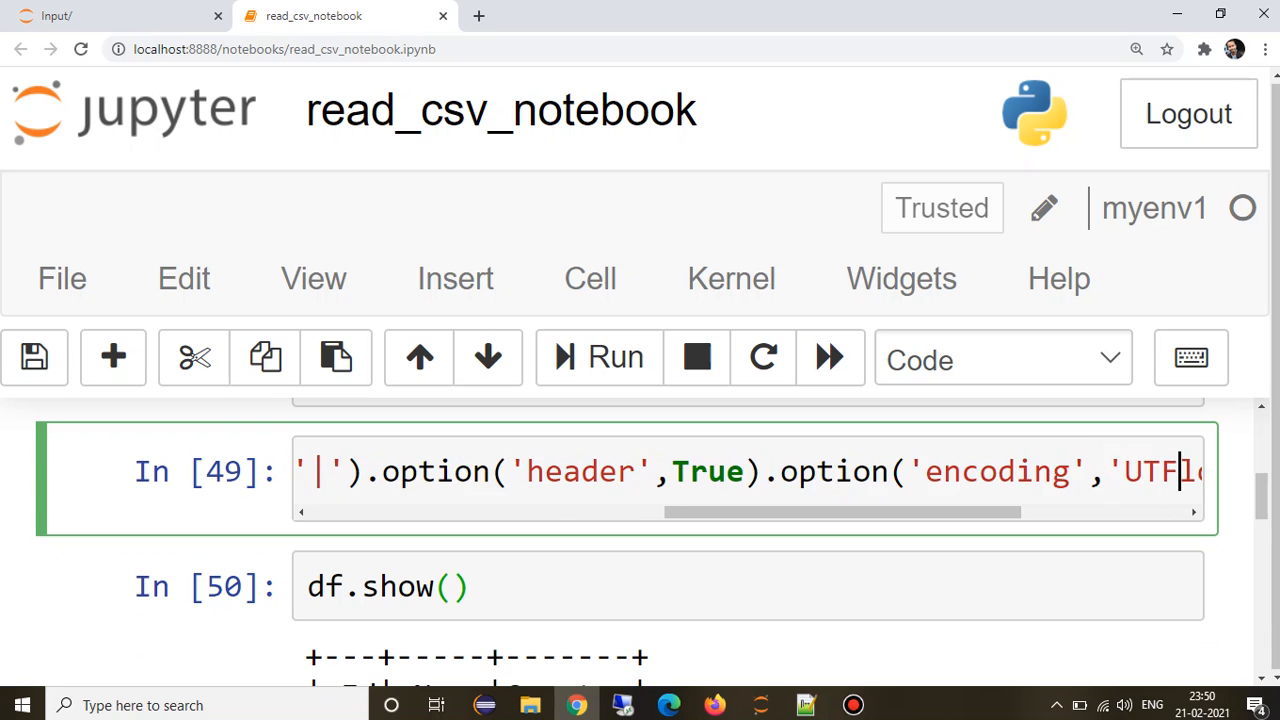
{"action": "type", "text": "-8')."}
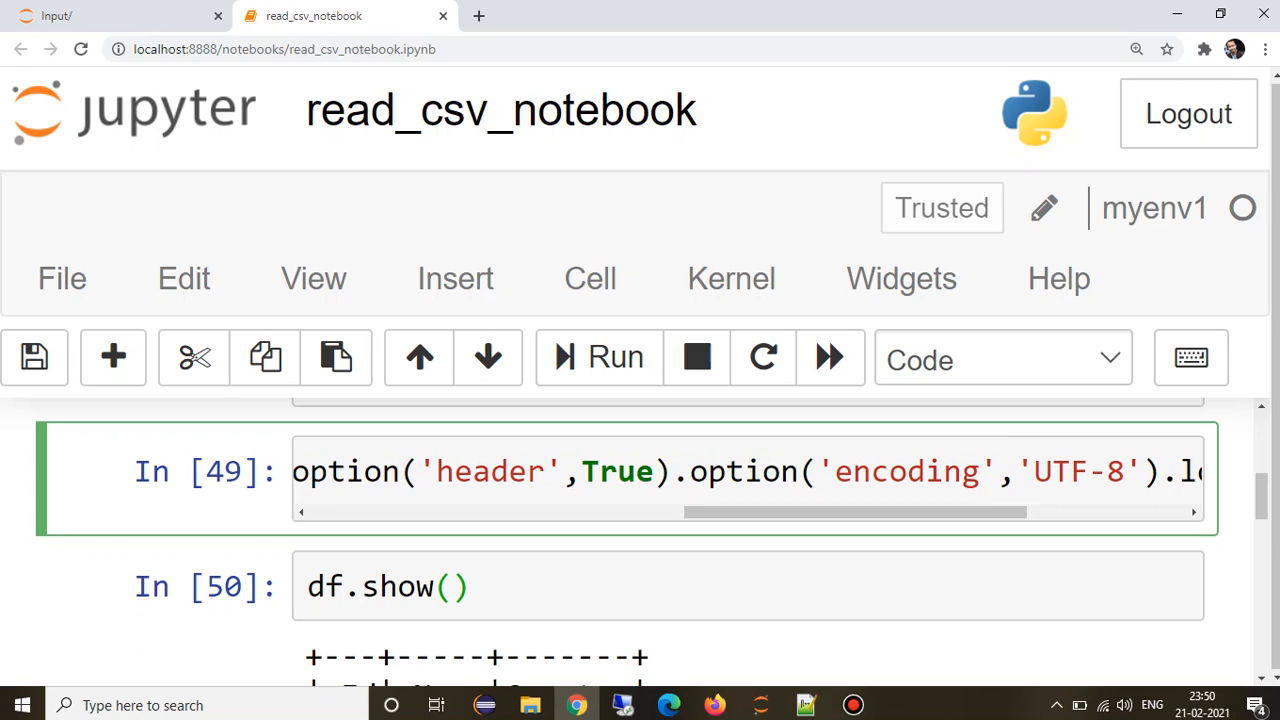
{"action": "double_click", "coordinate": [906, 472]}
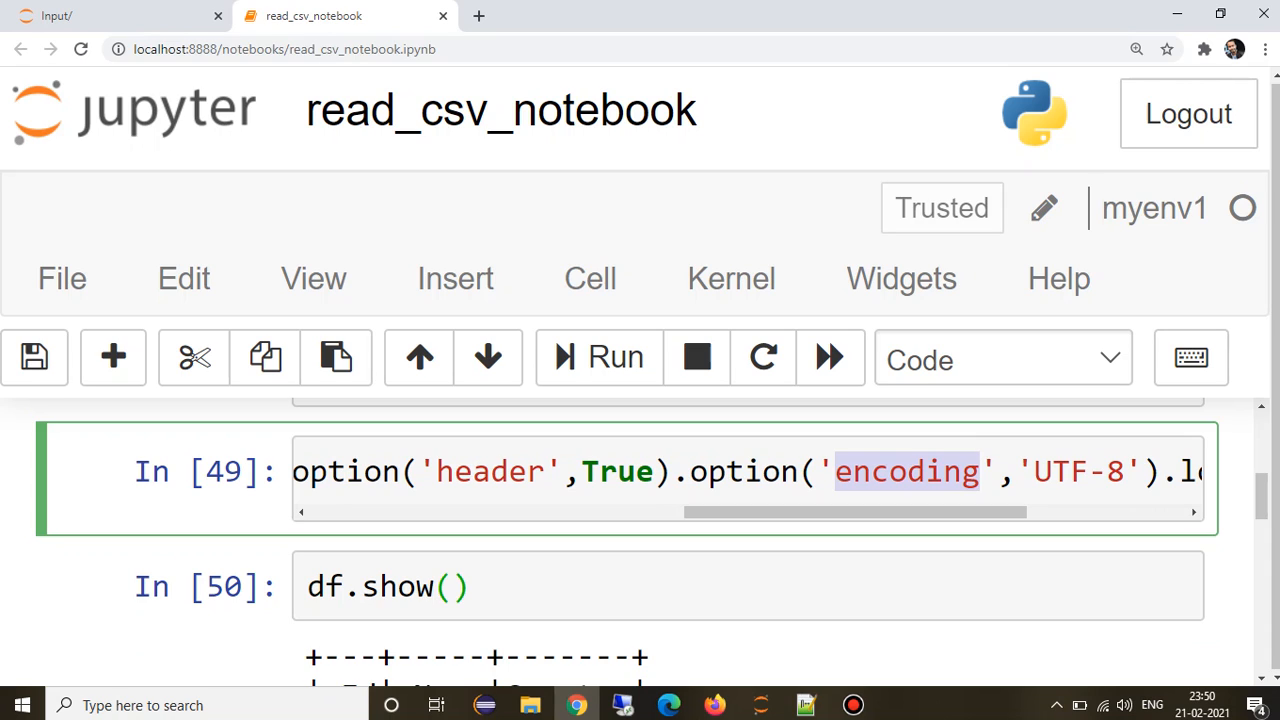
{"action": "scroll", "scroll_direction": "down", "scroll_amount": 3}
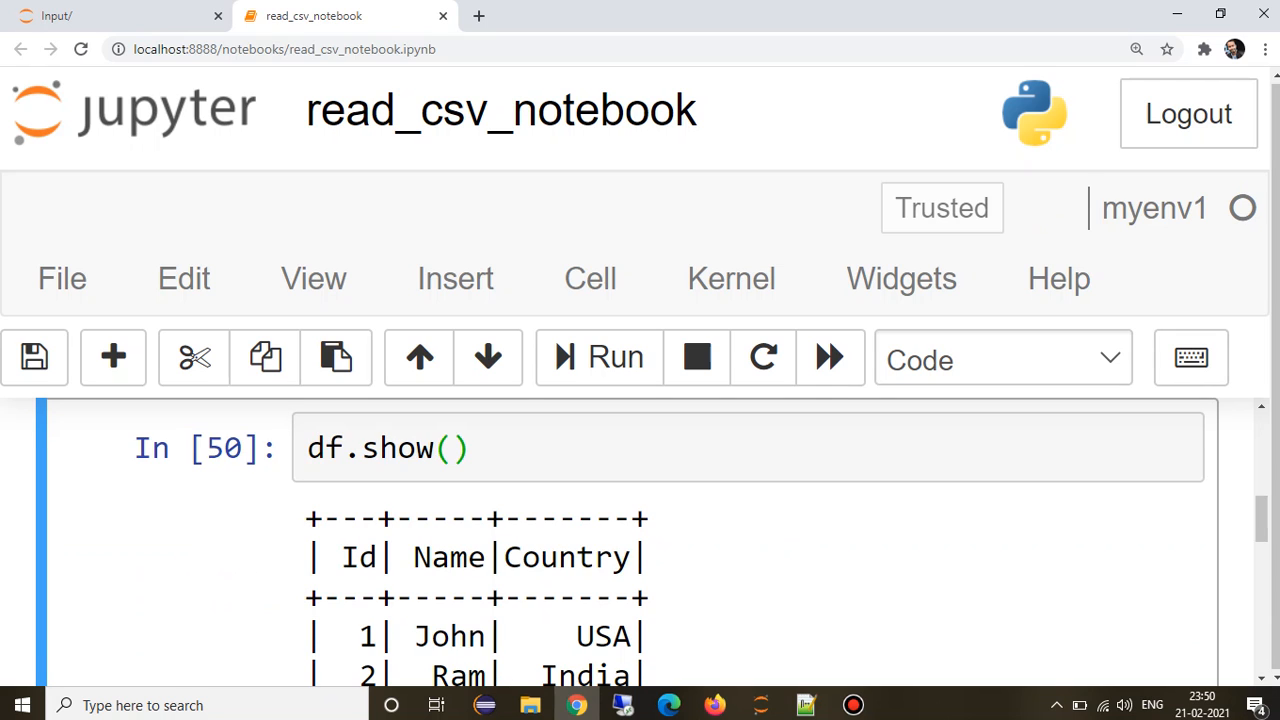
Rerun the read and df.show() with UTF-8 encoding, save the notebook, and resume editing the read cell.
{"action": "left_click", "coordinate": [596, 356]}
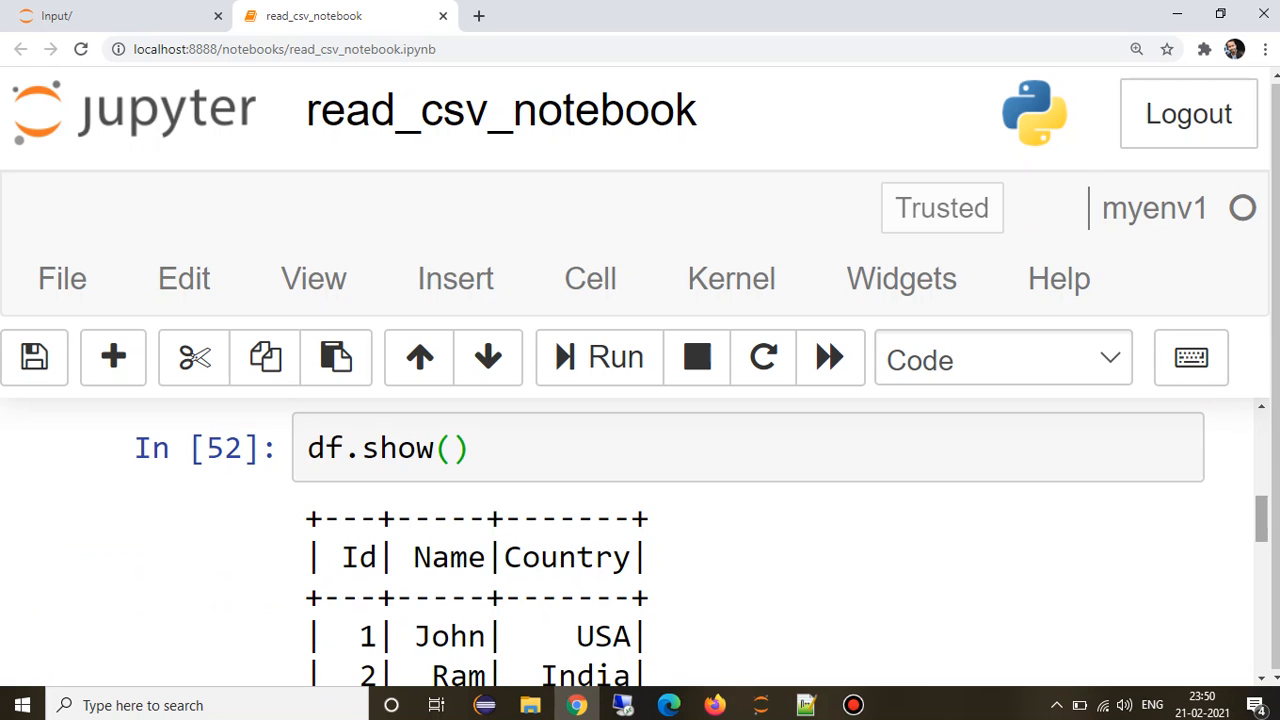
{"action": "scroll", "scroll_direction": "down", "scroll_amount": 3}
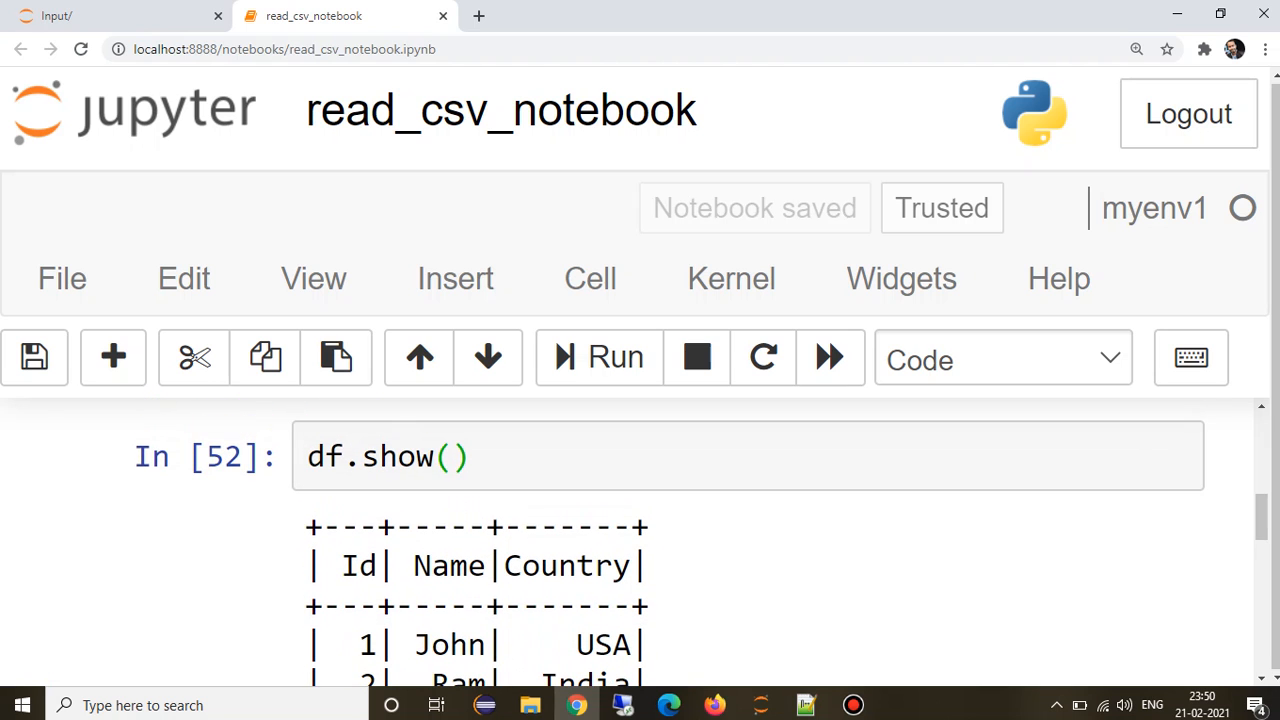
{"action": "scroll", "scroll_direction": "up", "scroll_amount": 3}
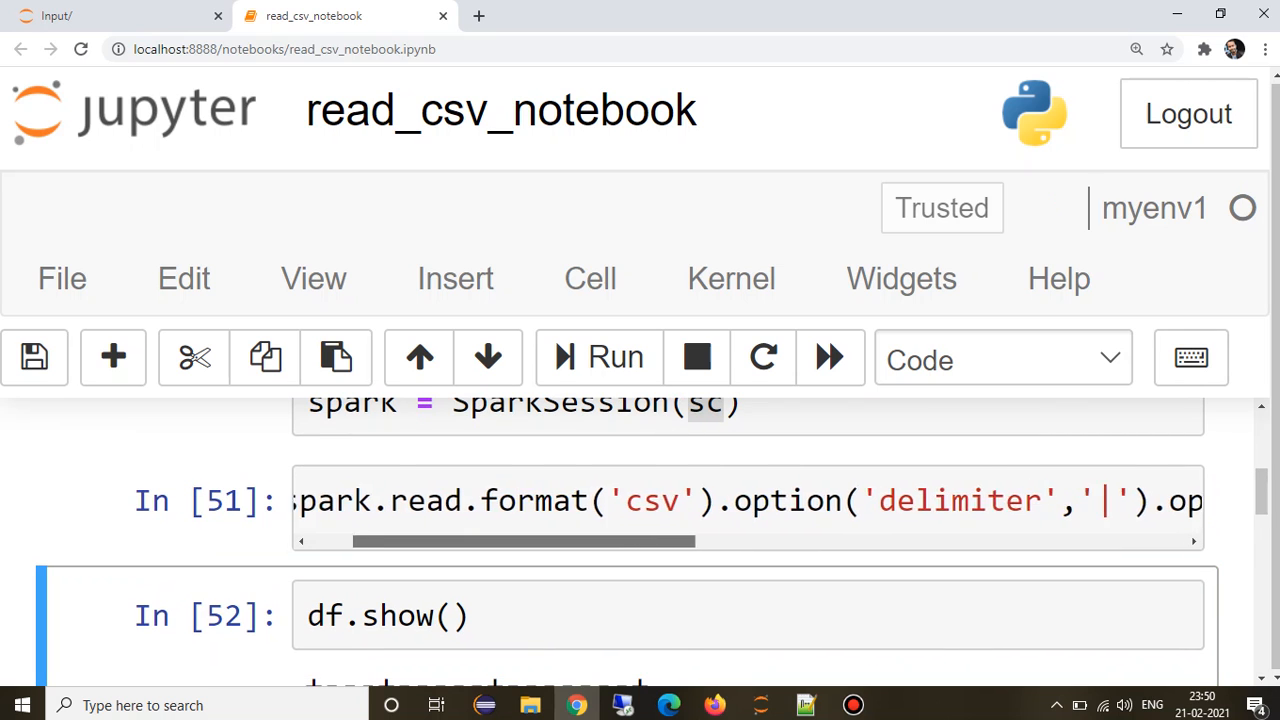
{"action": "scroll", "scroll_direction": "left", "scroll_amount": 3}
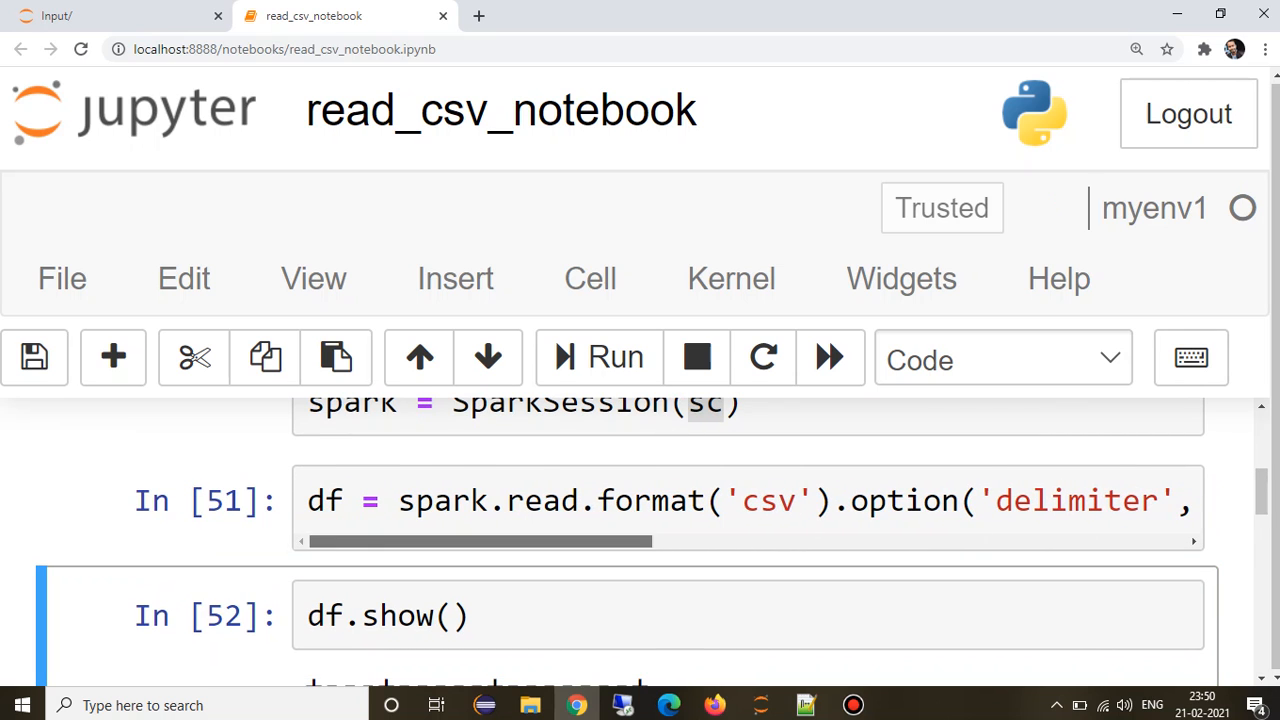
{"action": "scroll", "scroll_direction": "right", "scroll_amount": 3}
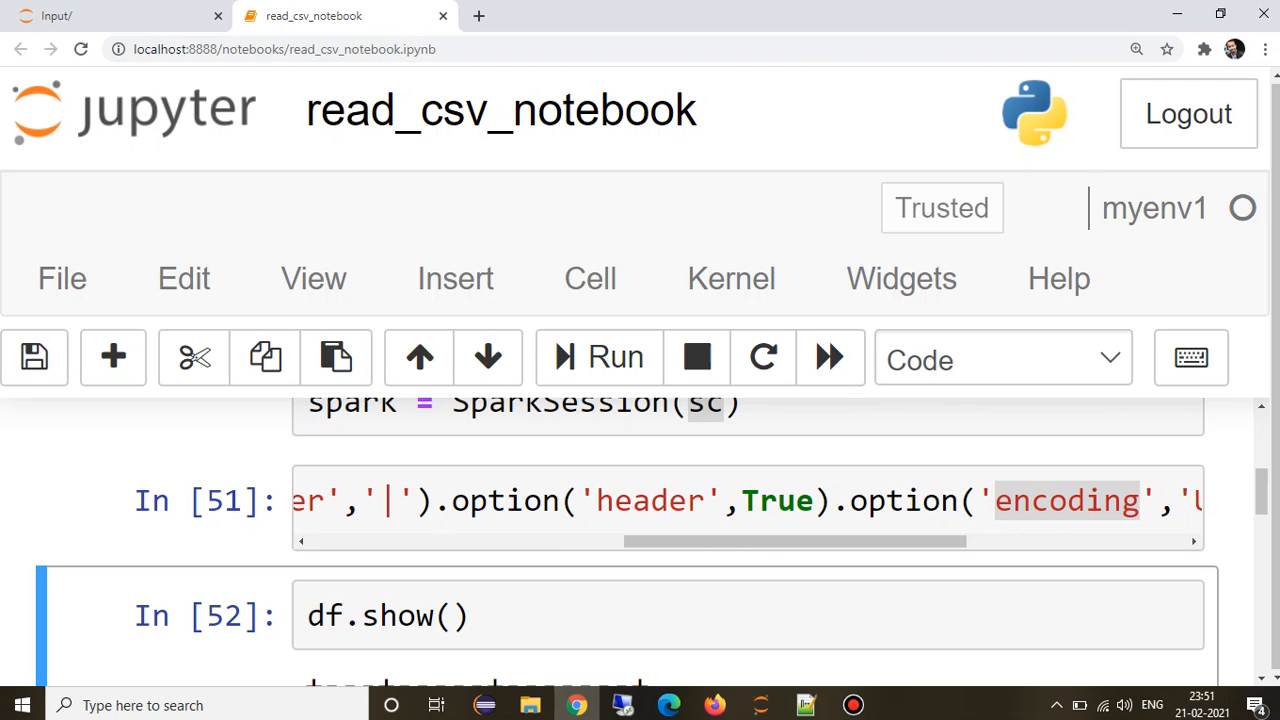
{"action": "scroll", "scroll_direction": "right", "scroll_amount": 3}
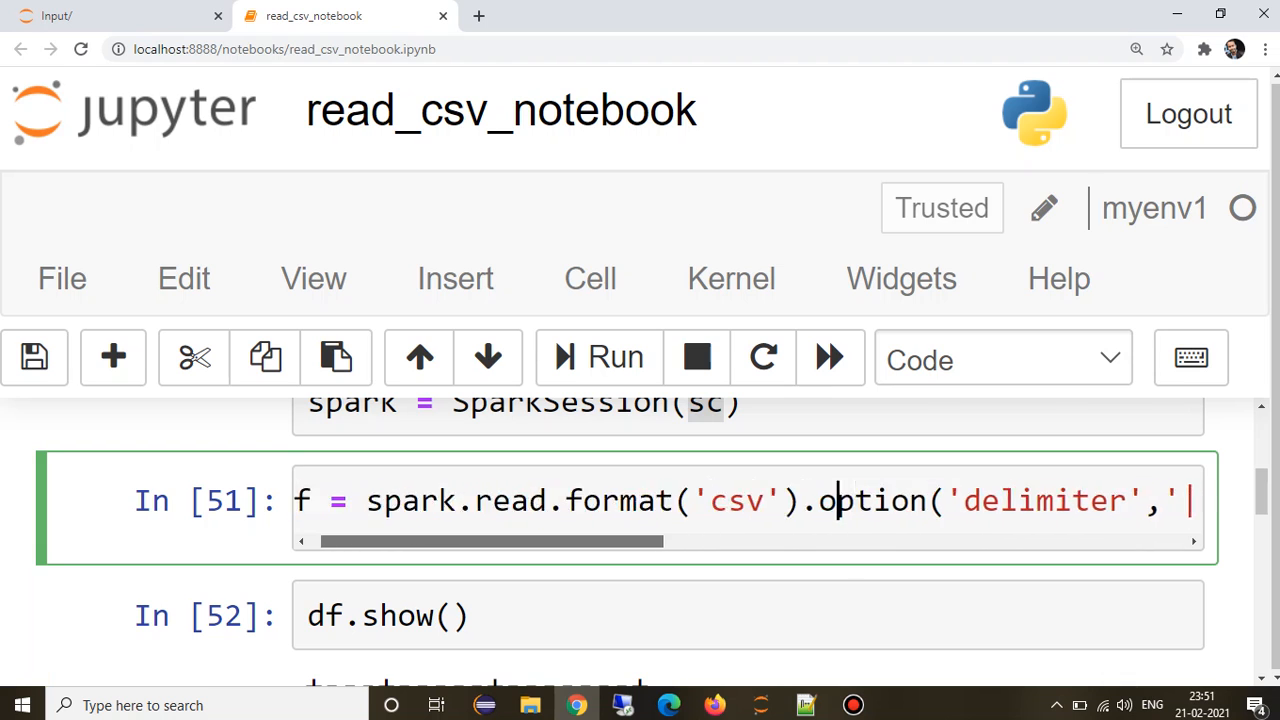
{"action": "type", "text": "d"}
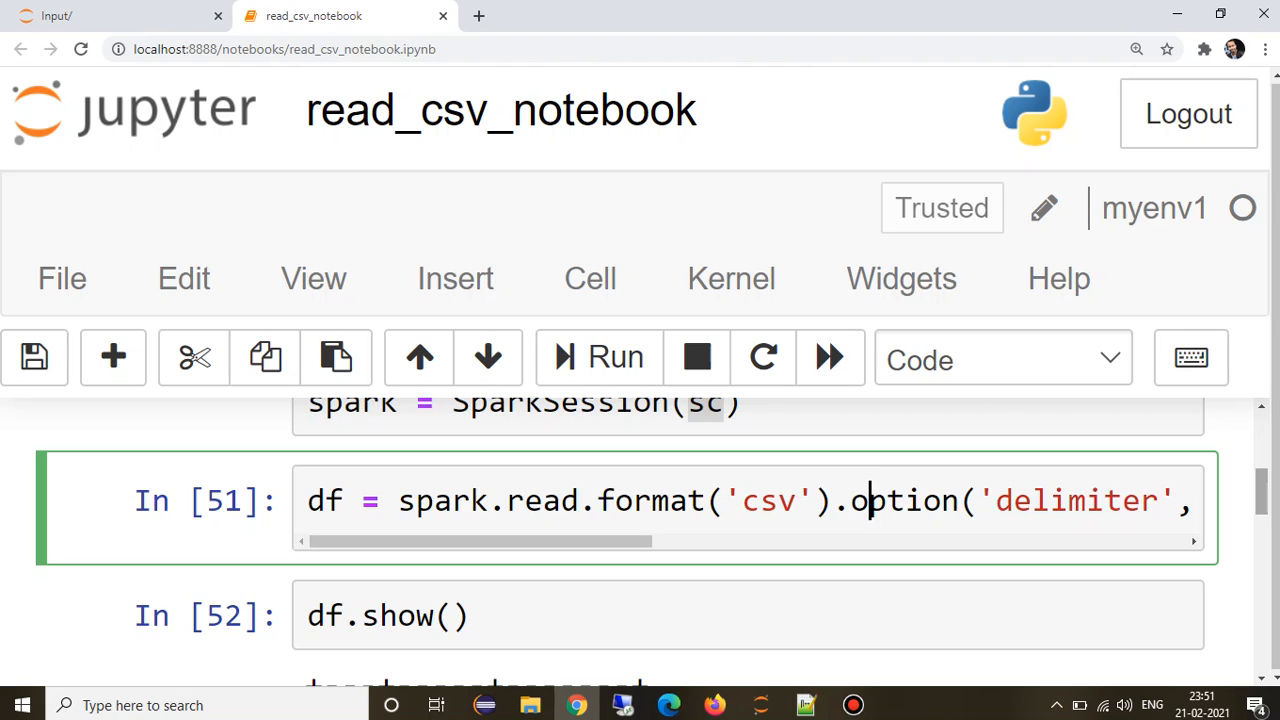